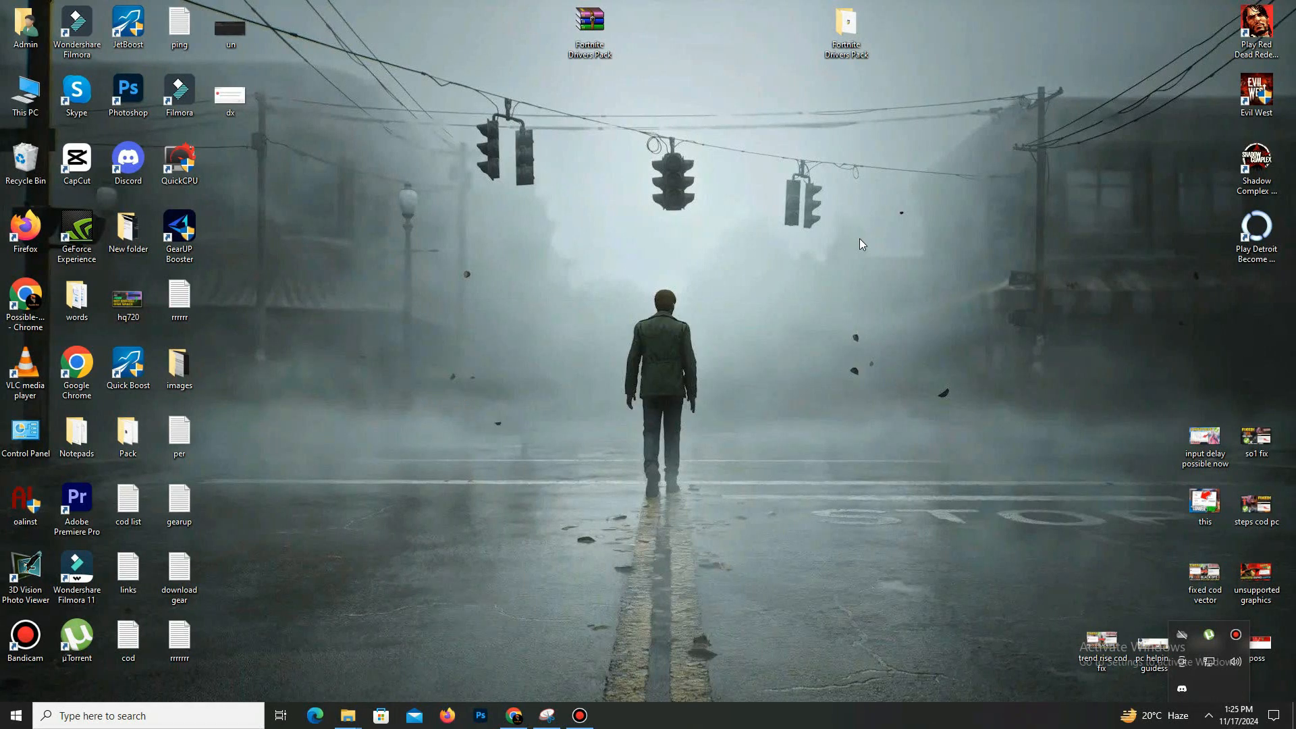
Step: Search automatically for a newer NVIDIA GeForce GTX 950 driver from its Driver properties
click(10, 715)
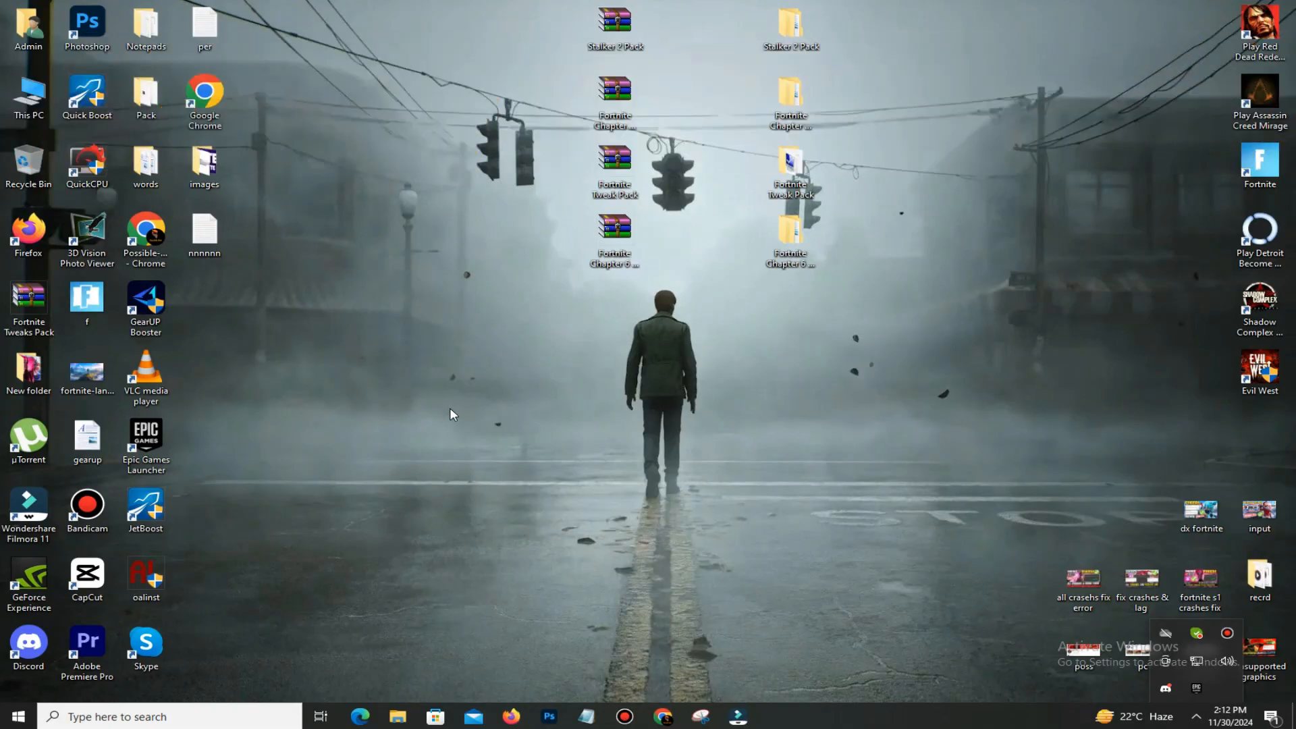
mouse_move(114, 667)
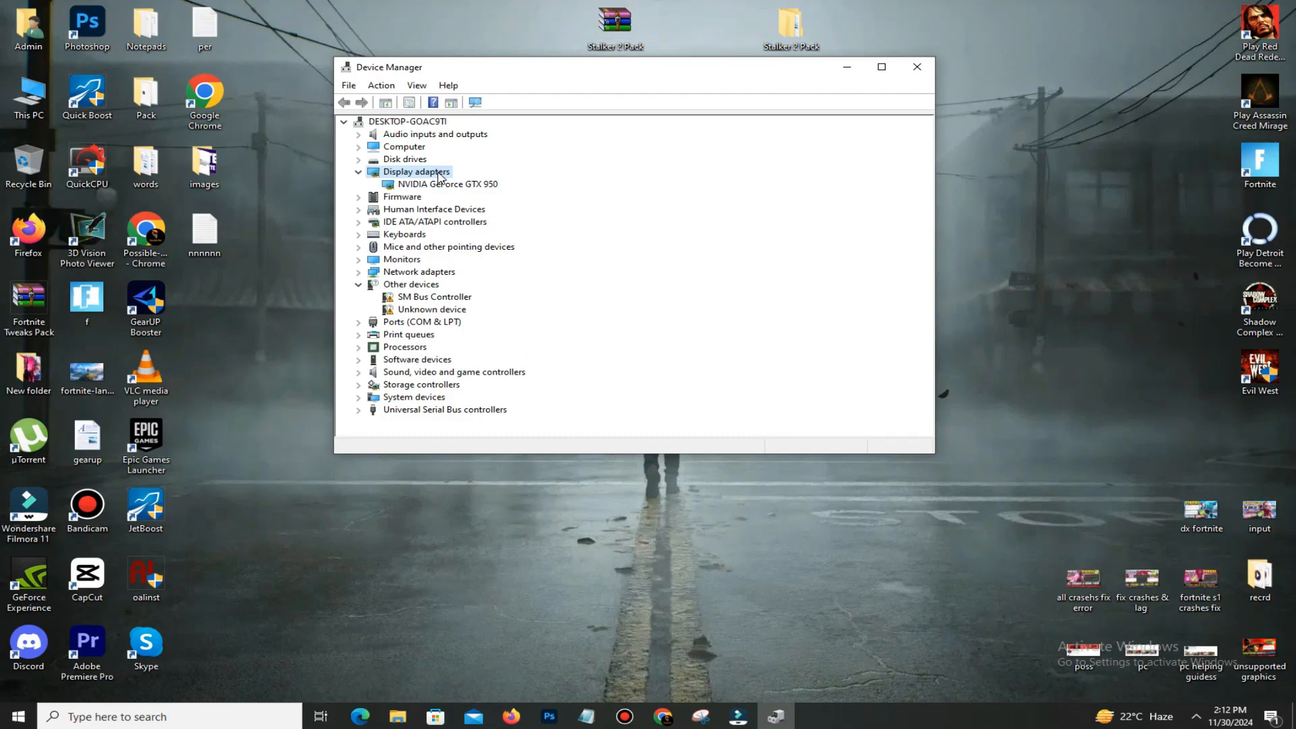
click(448, 184)
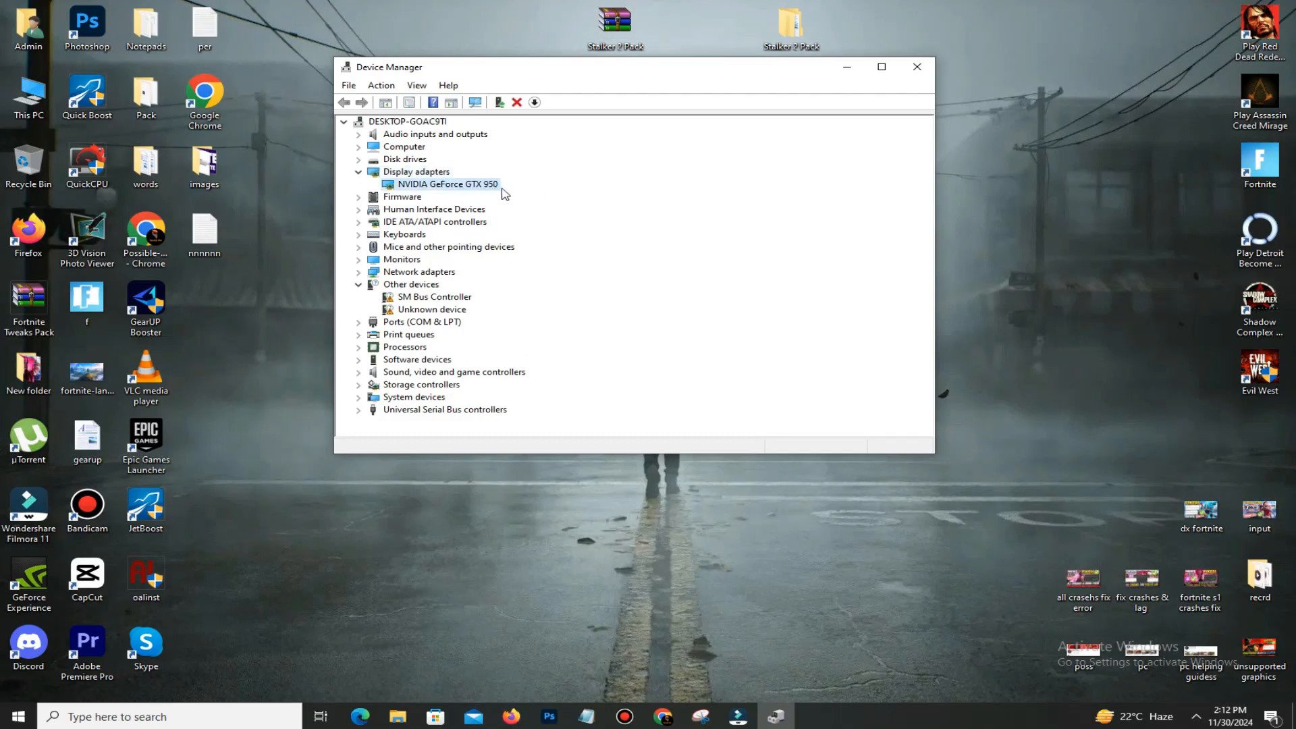
double_click(446, 184)
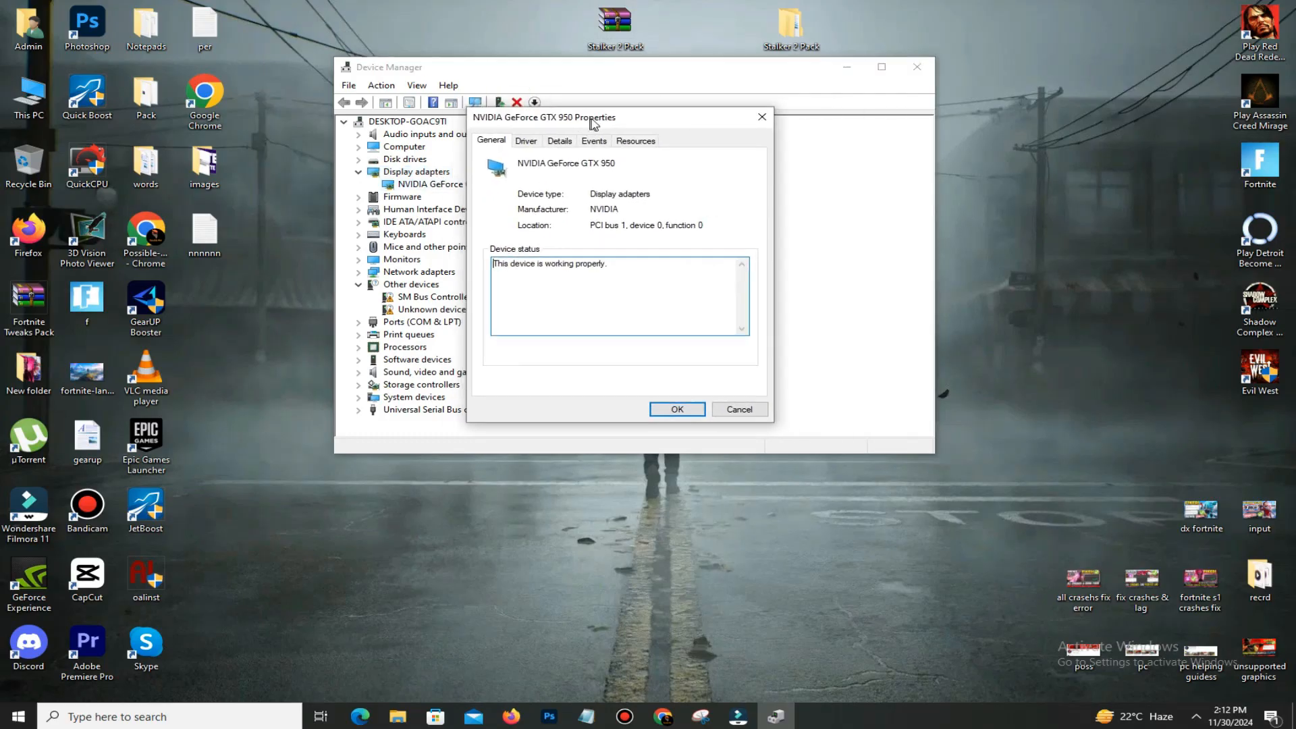
click(526, 139)
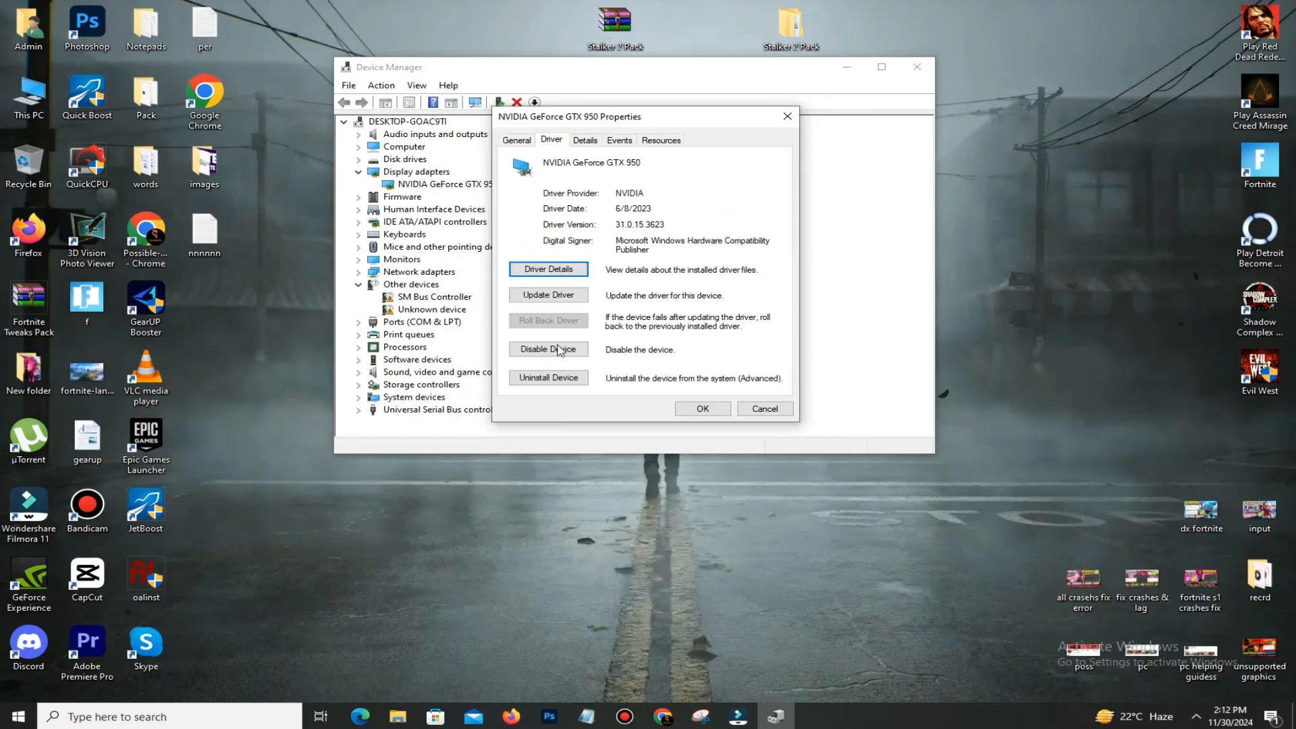
click(548, 295)
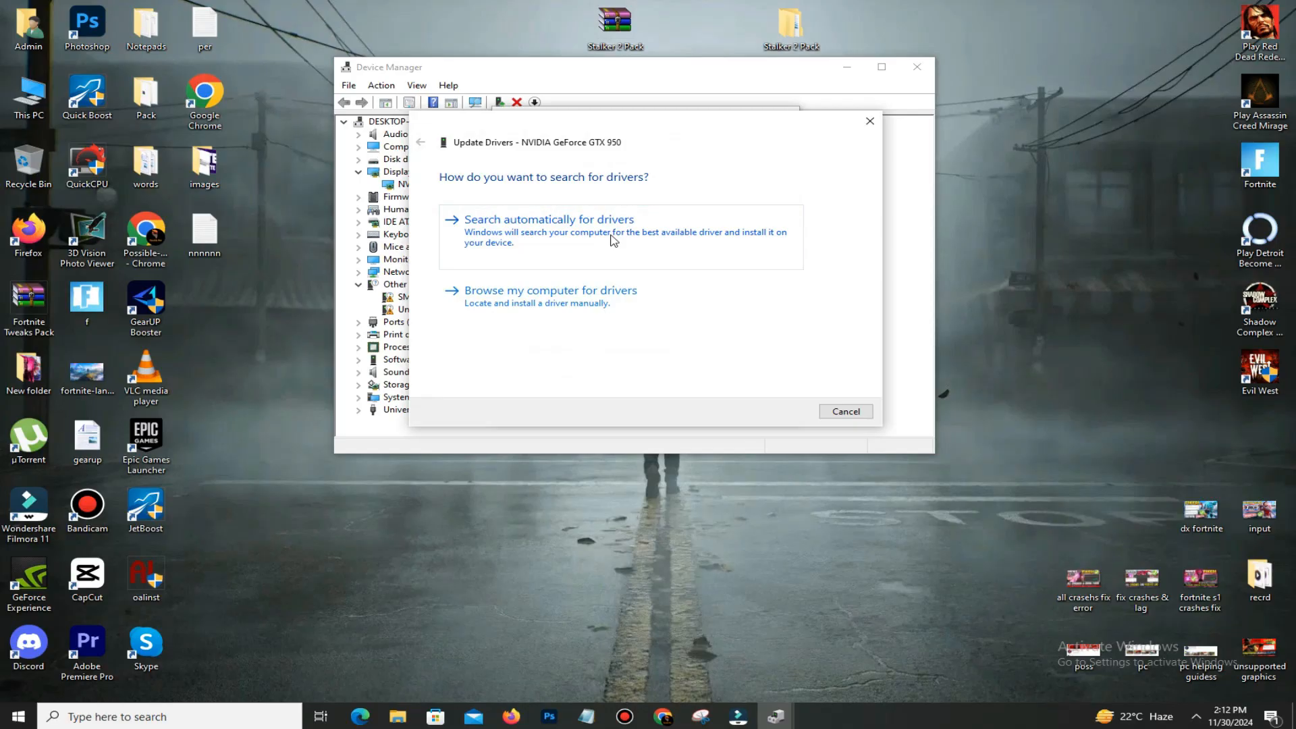
click(548, 219)
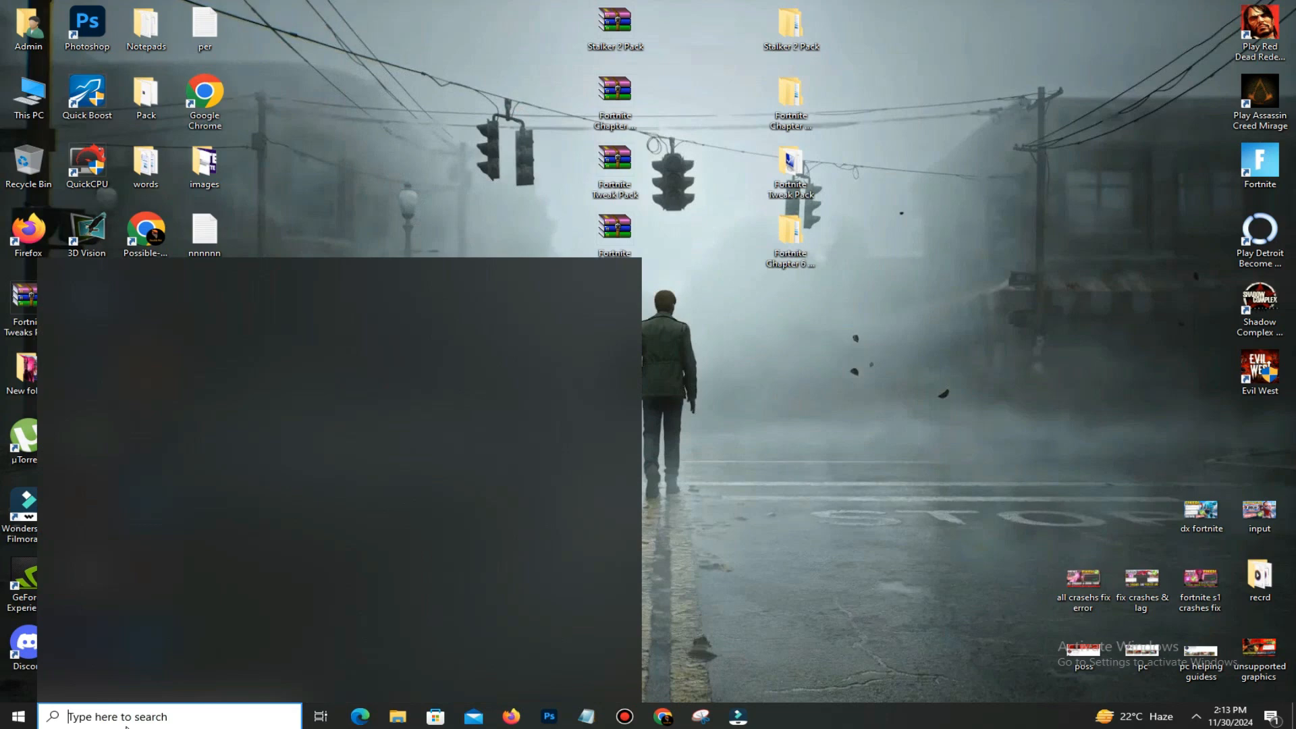
Step: Open GeForce Experience and check for driver updates, confirming GeForce 536.23 is current
text(geForce Experience)
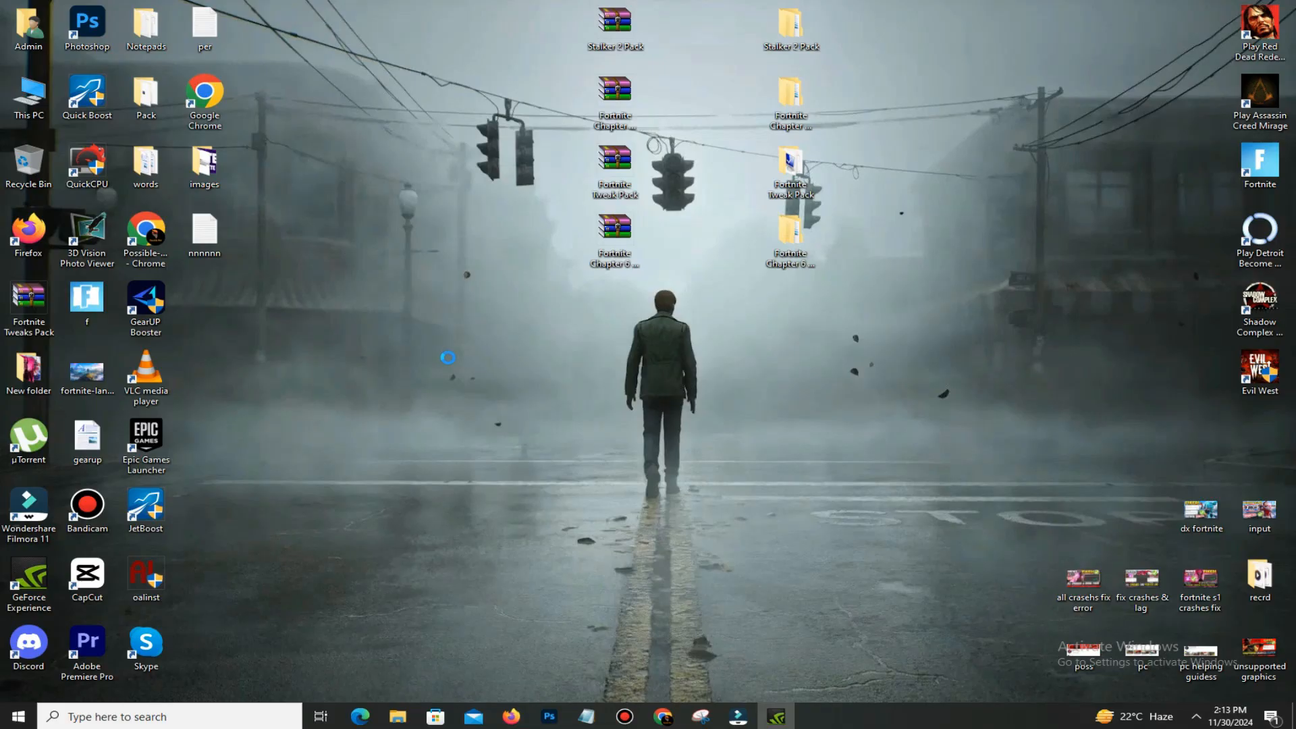
mouse_move(450, 357)
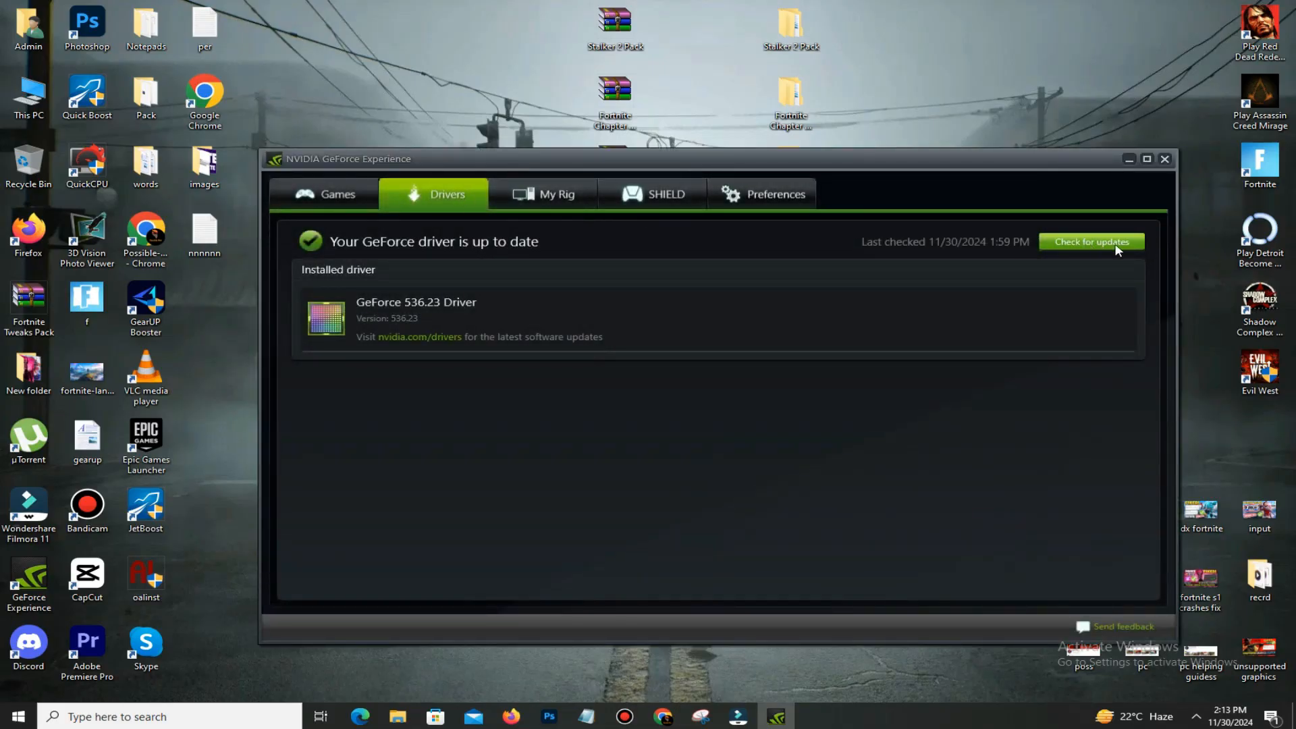
mouse_move(1107, 253)
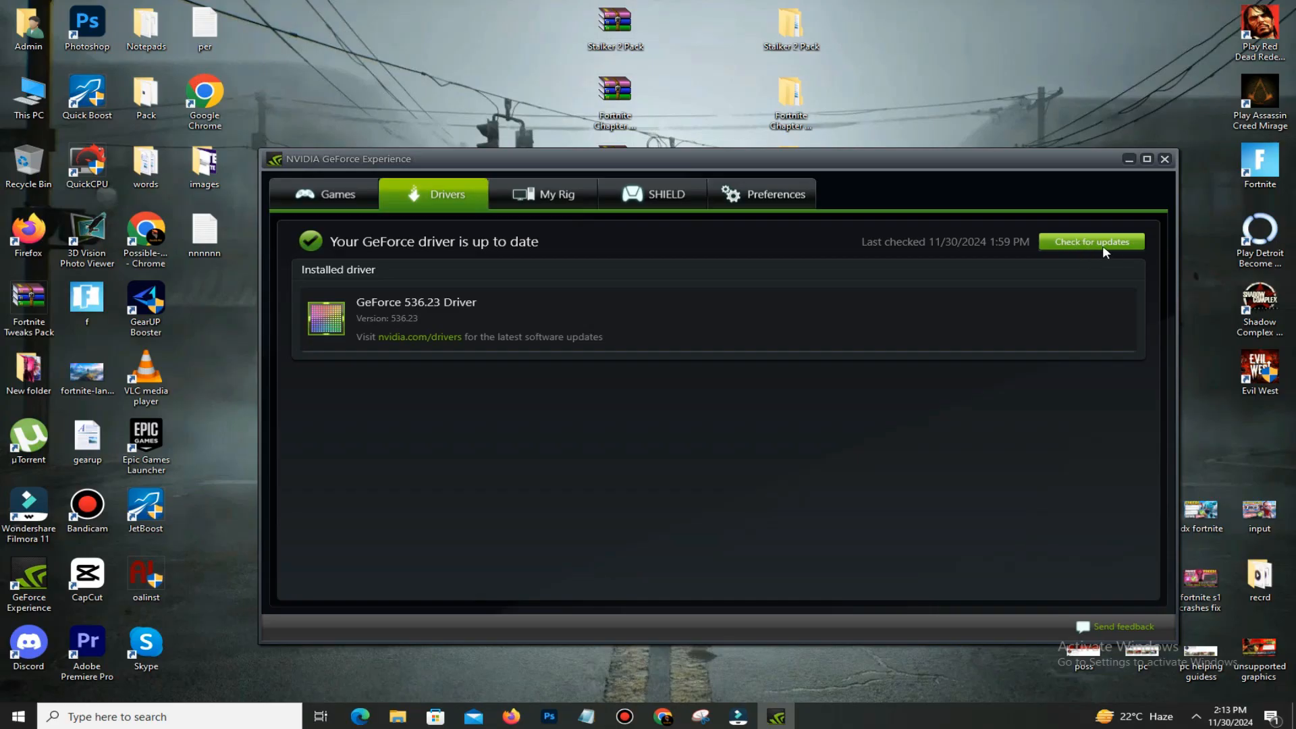
click(1091, 242)
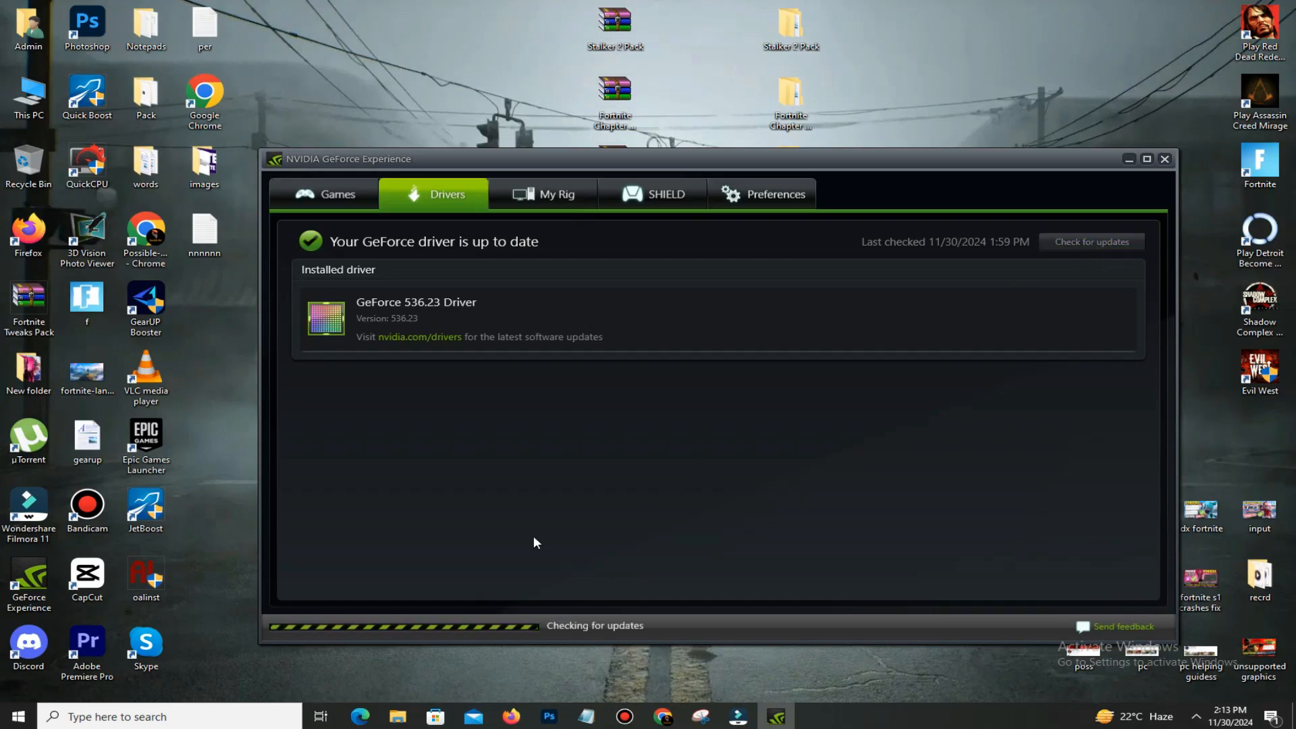
click(1090, 242)
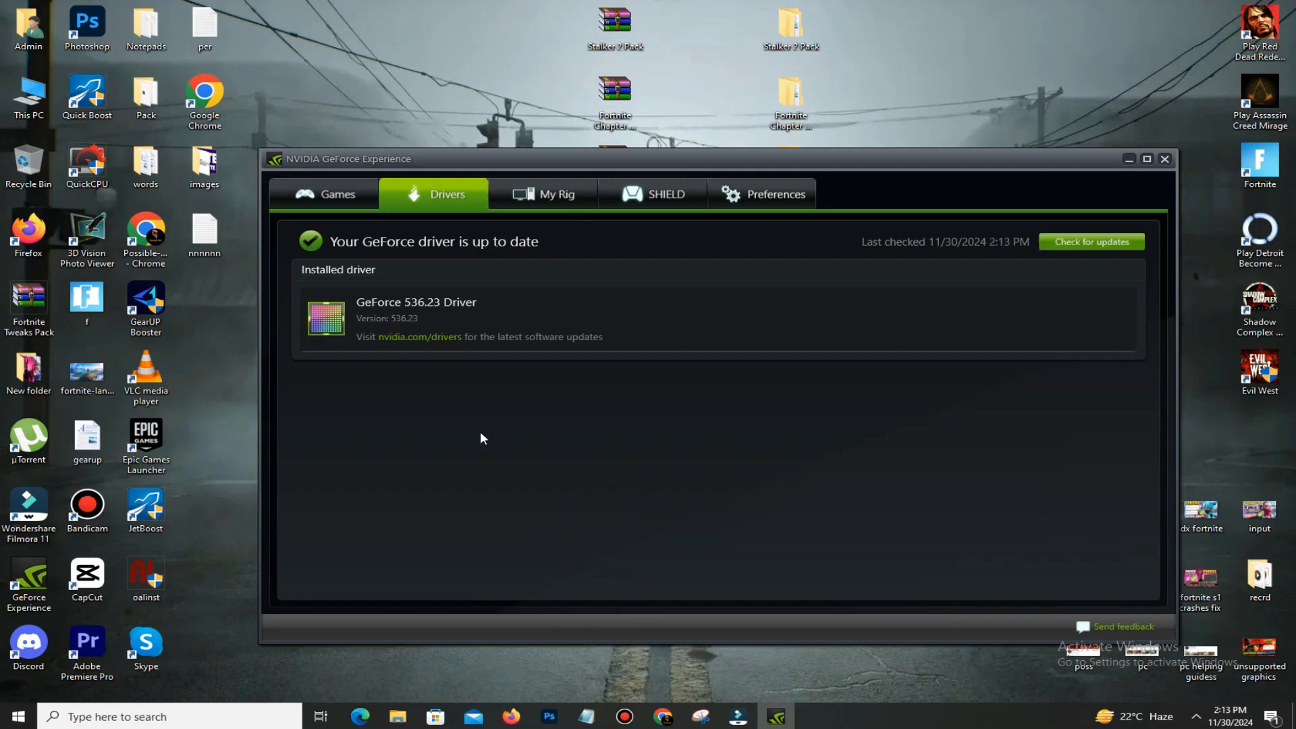
mouse_move(736, 341)
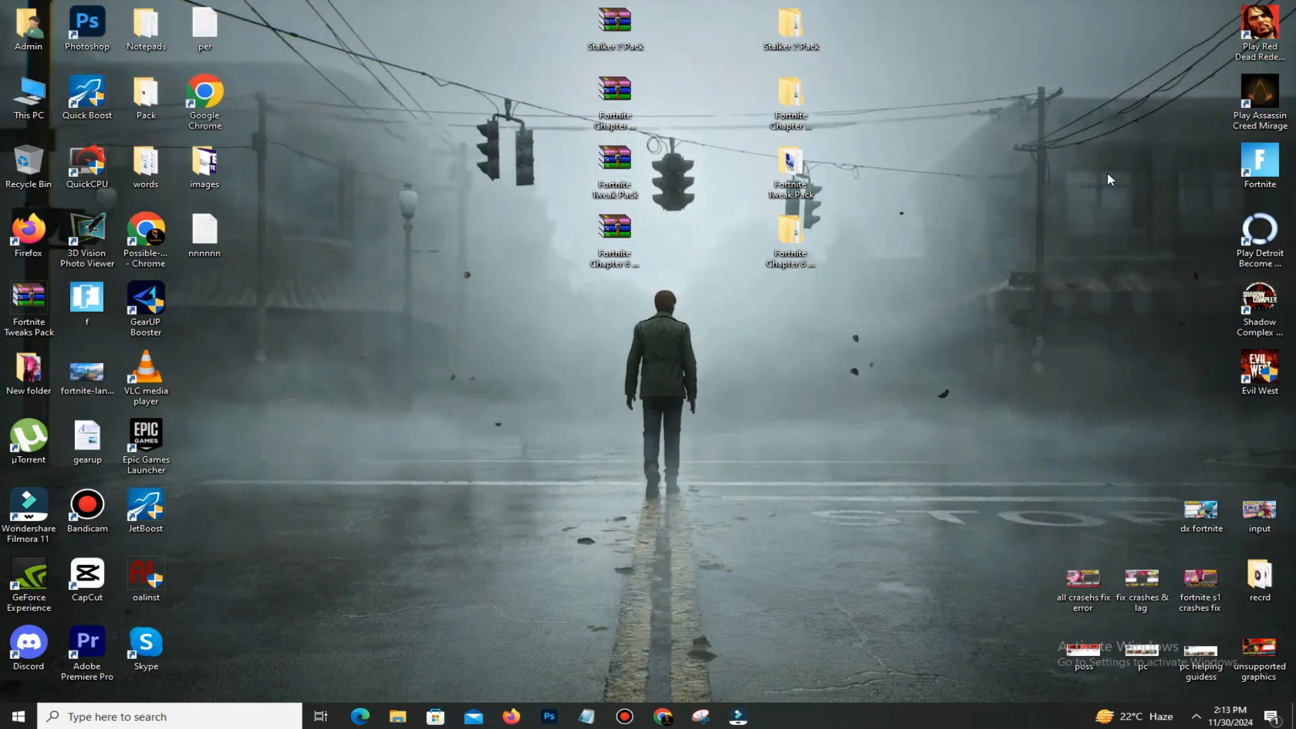
mouse_move(1044, 199)
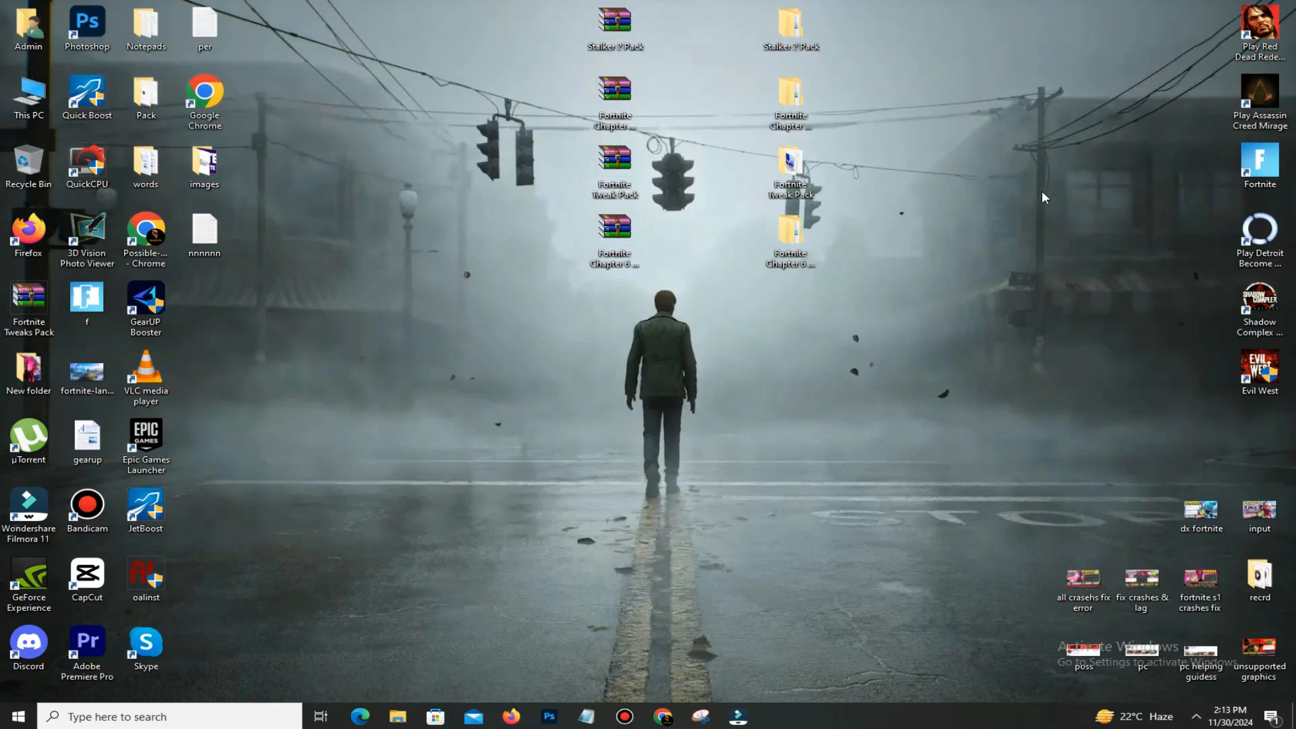
mouse_move(982, 229)
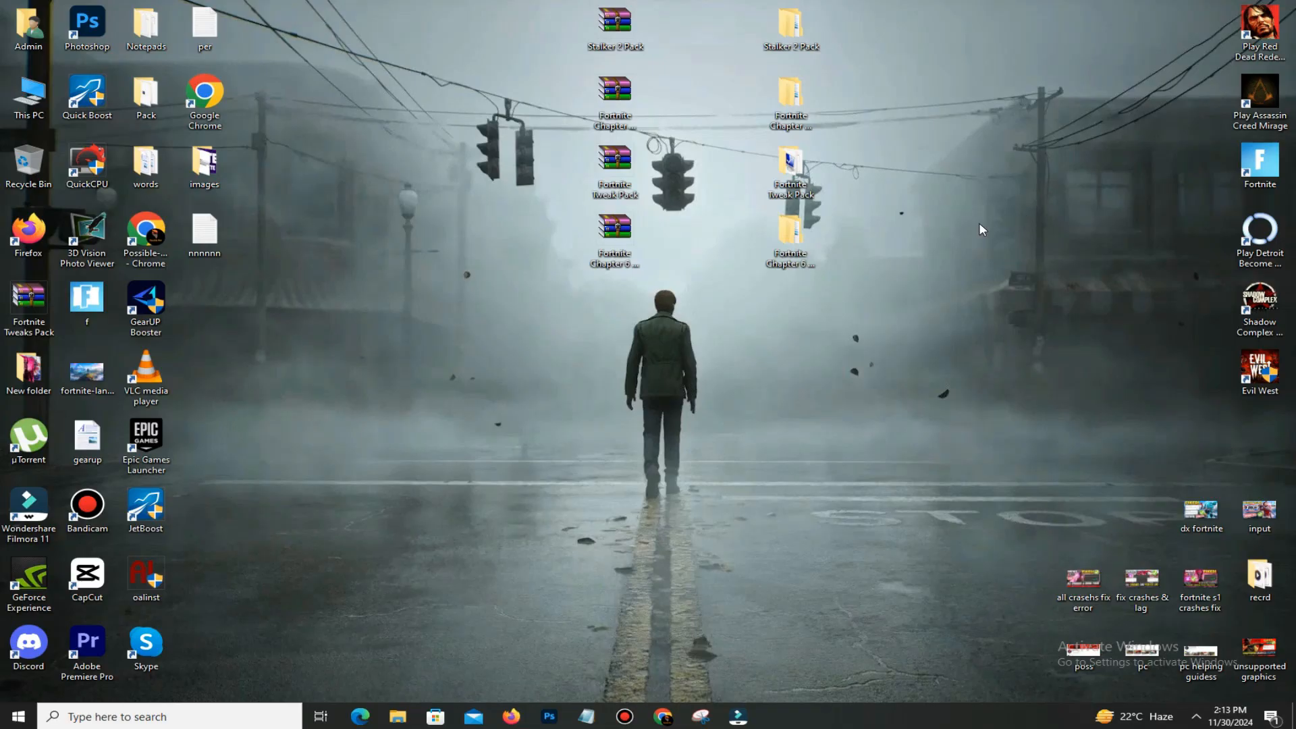
mouse_move(955, 234)
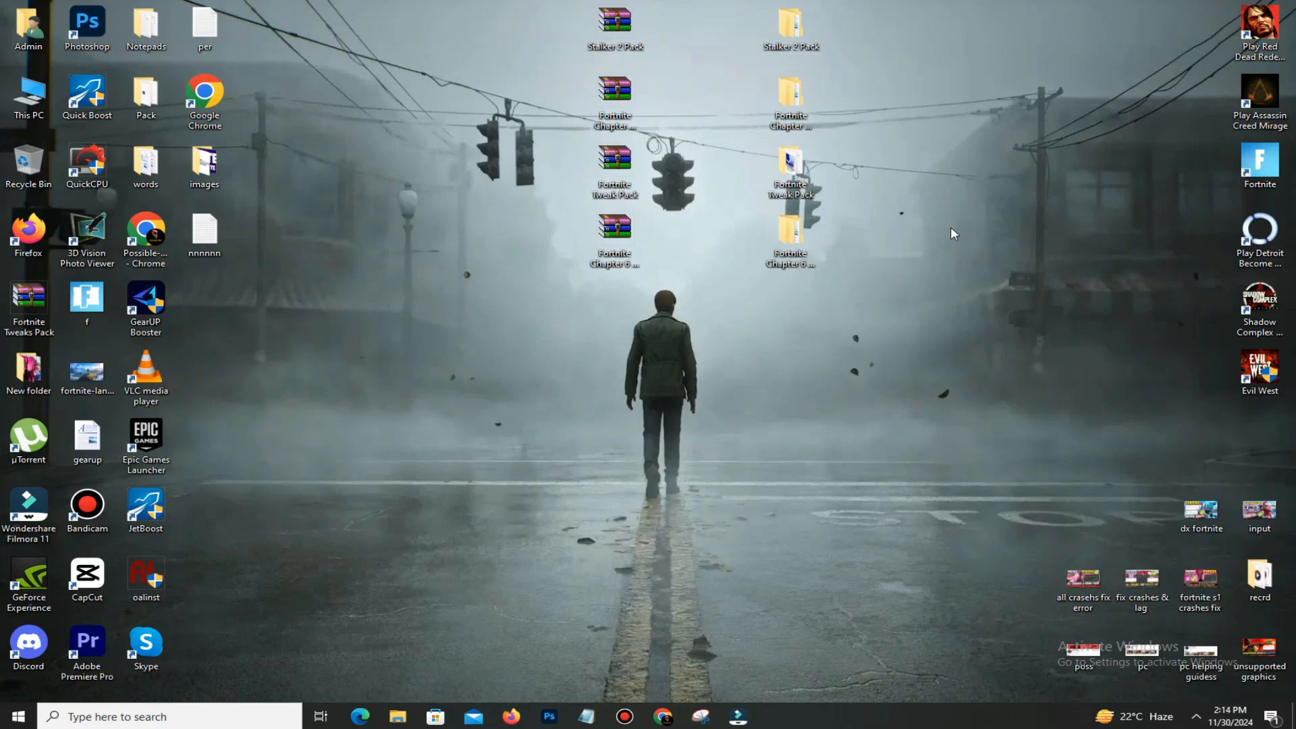
mouse_move(569, 251)
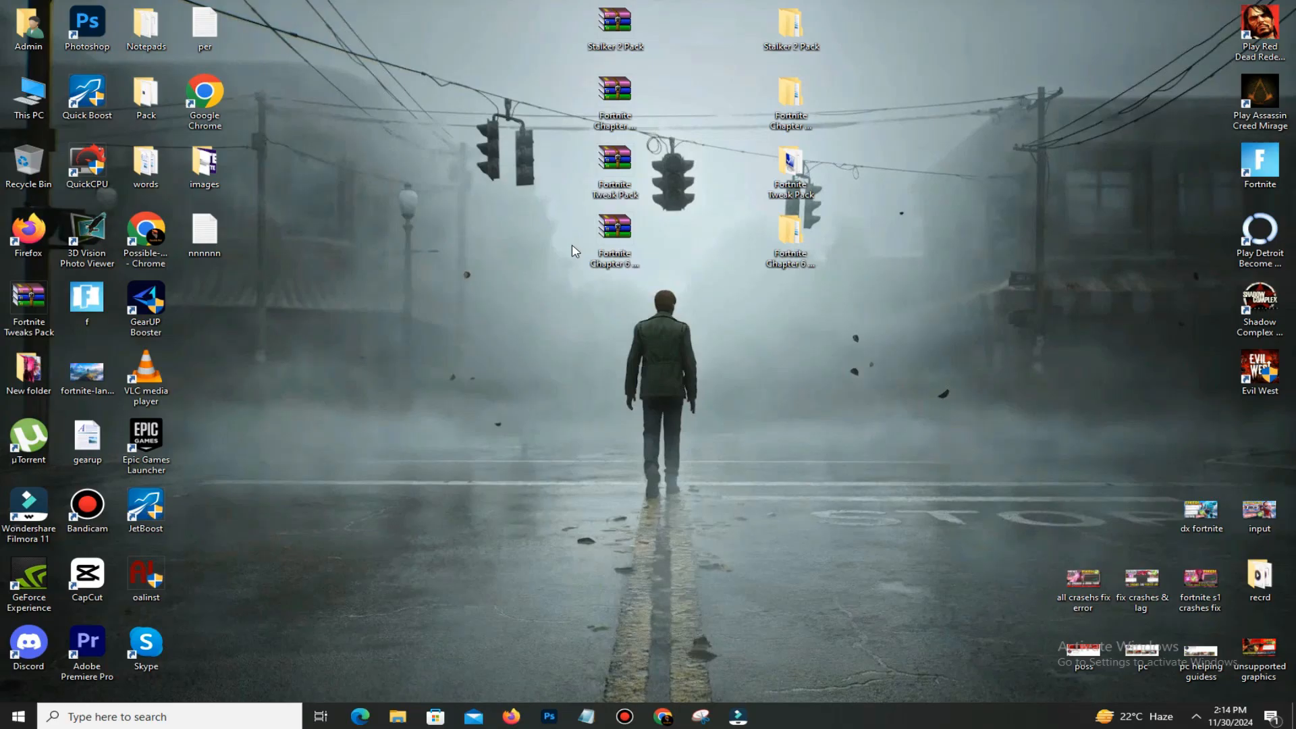
mouse_move(562, 249)
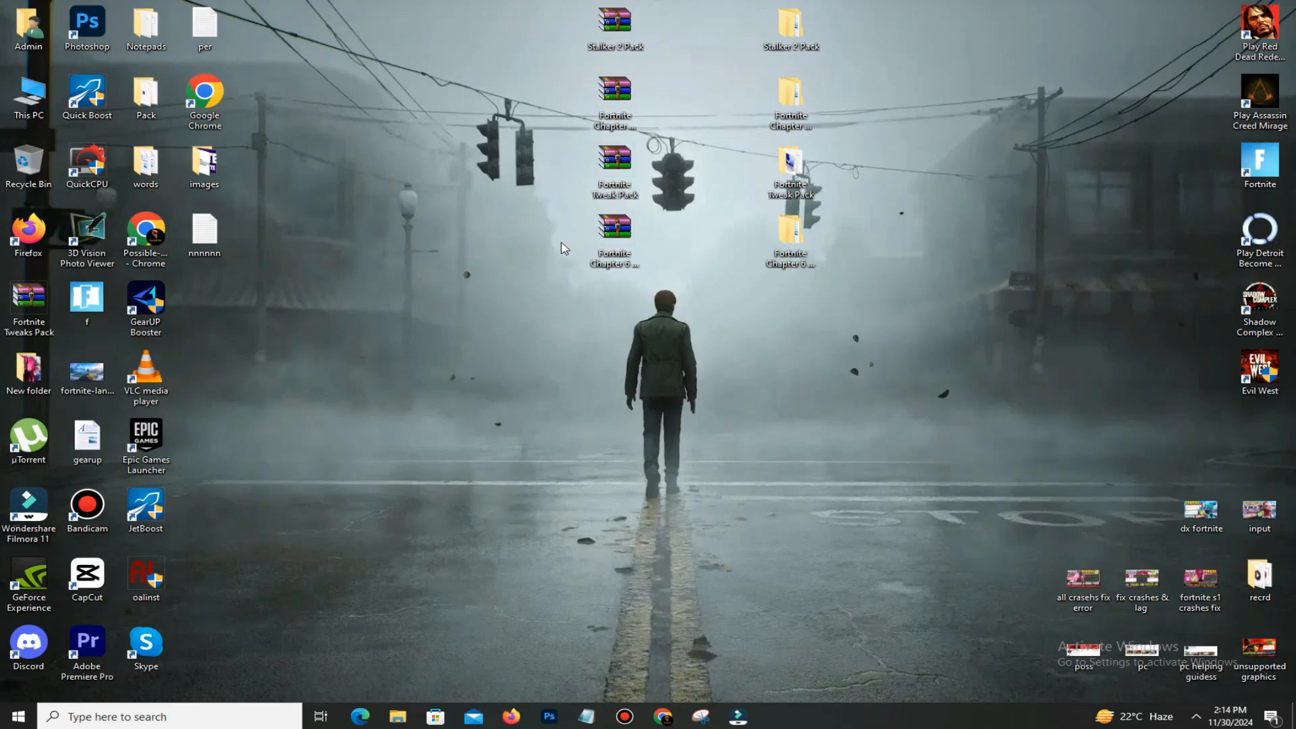
Step: Extract the Fortnite Chapter 6 S1 Pack archive into its own folder
click(614, 236)
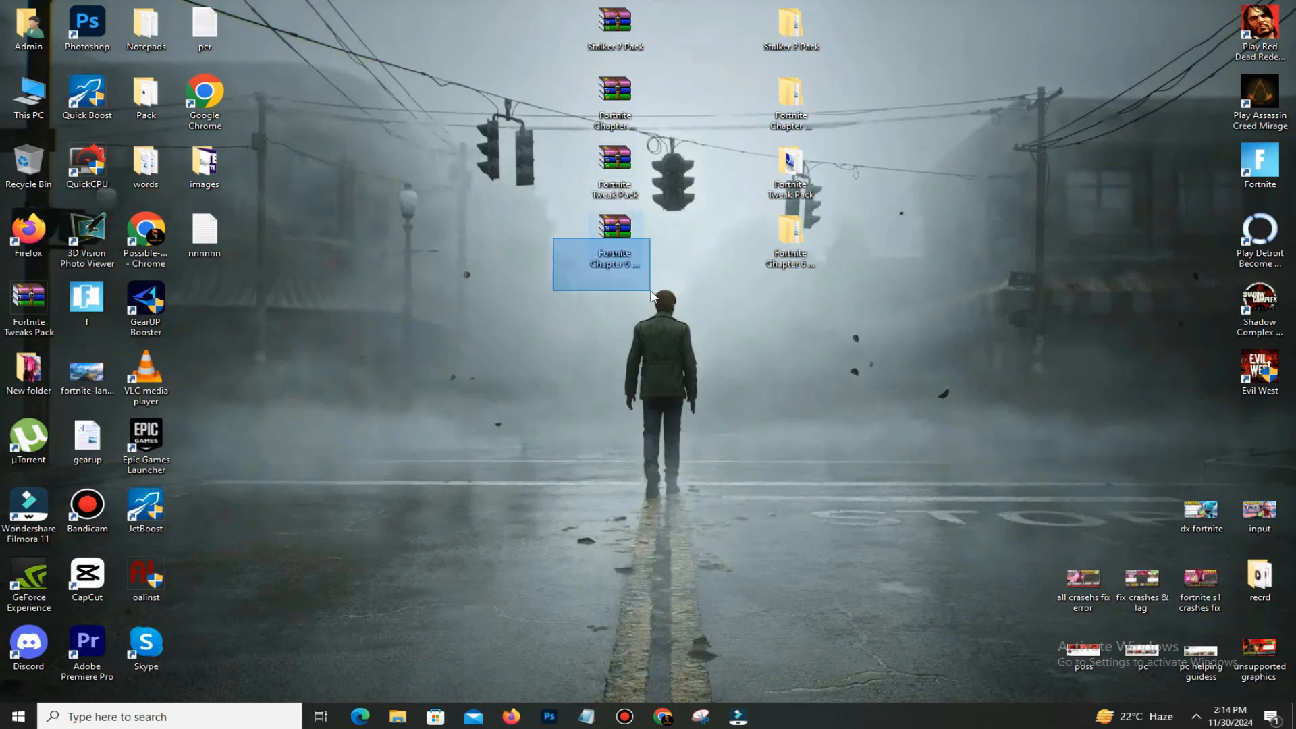
mouse_move(613, 232)
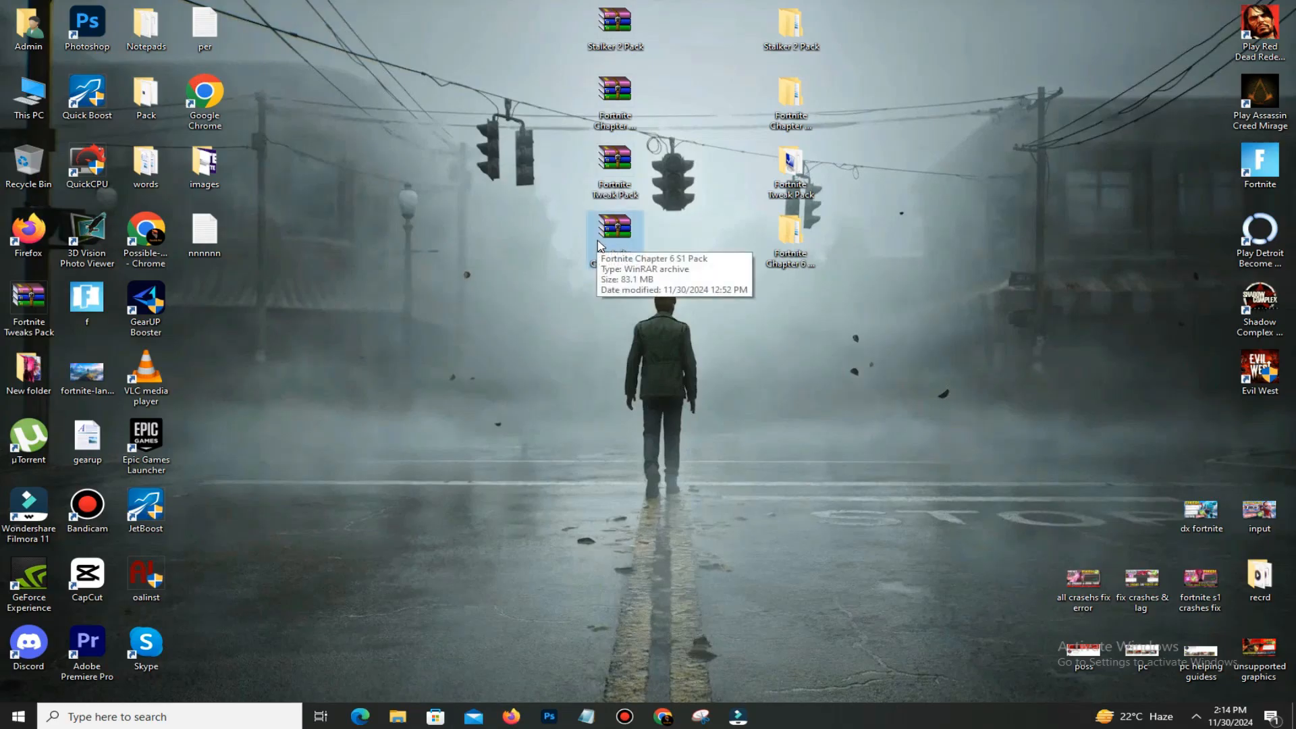
right_click(615, 225)
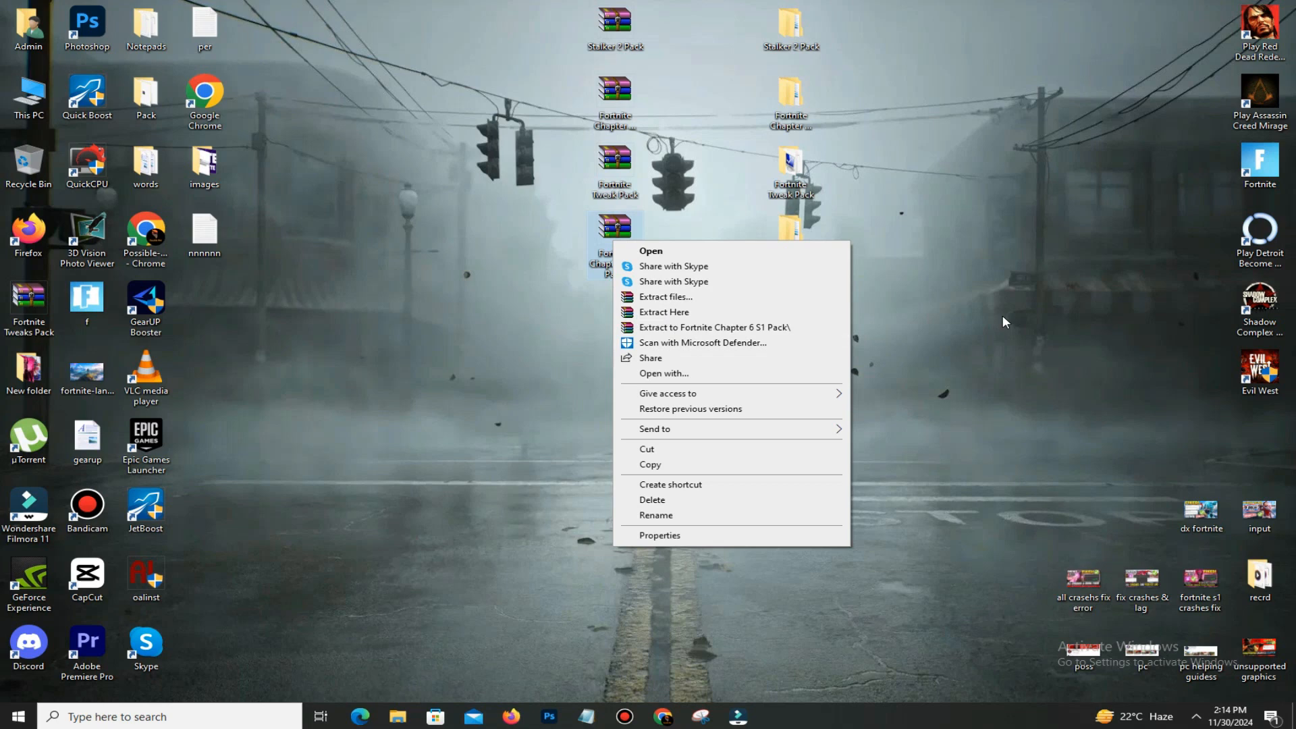
click(651, 251)
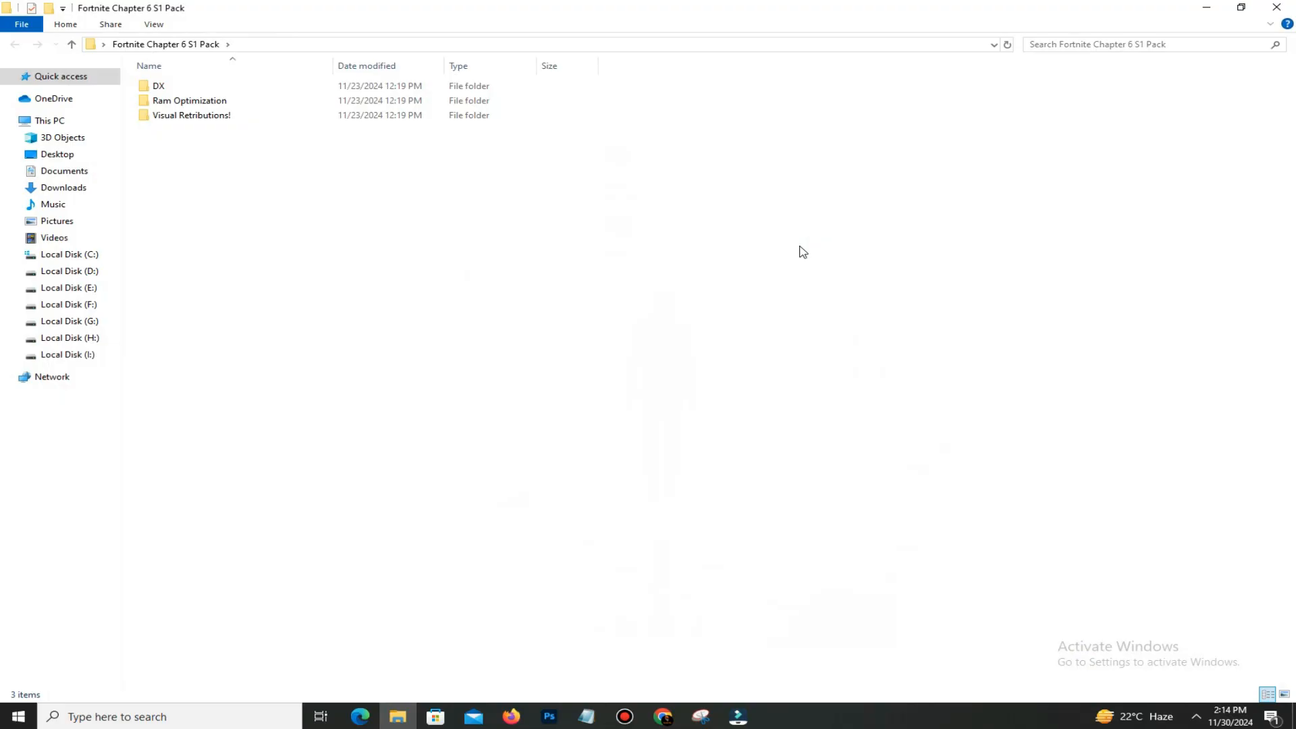
Step: Run the DirectX 12 installer from the DX folder, skipping the Bing Bar
double_click(158, 85)
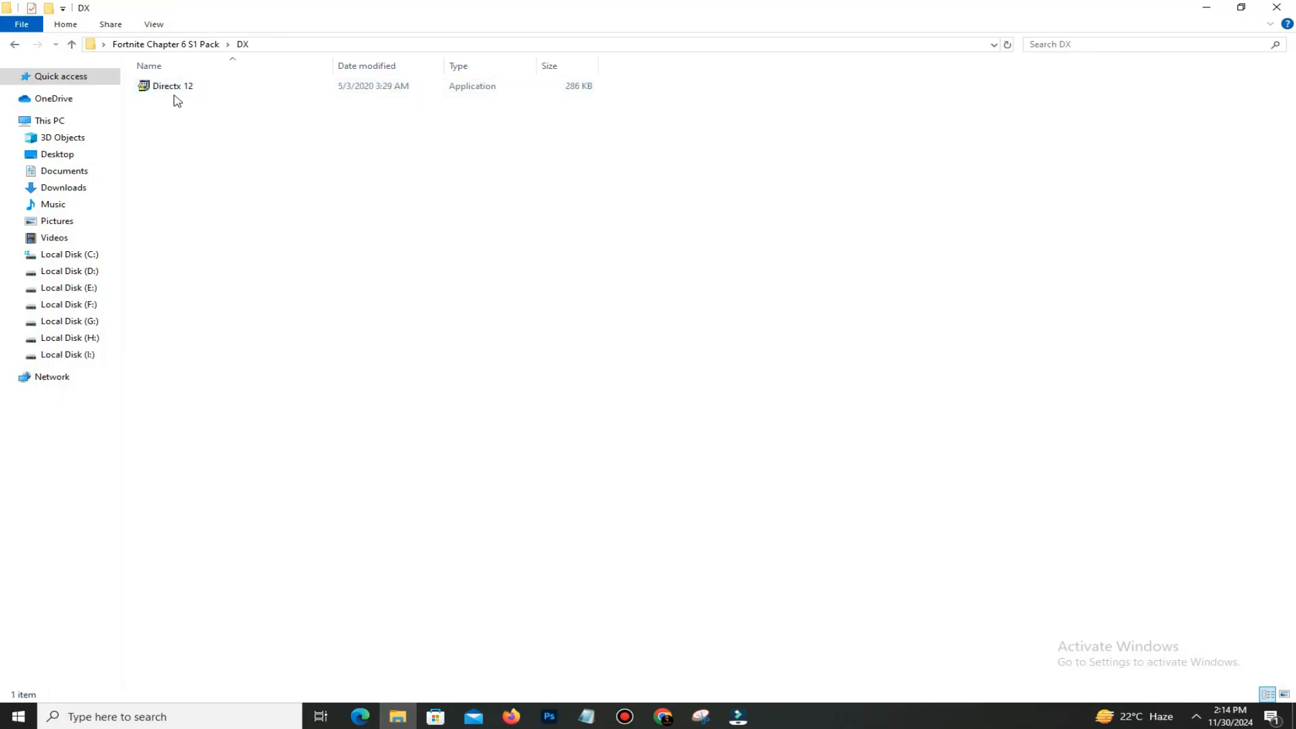
click(172, 86)
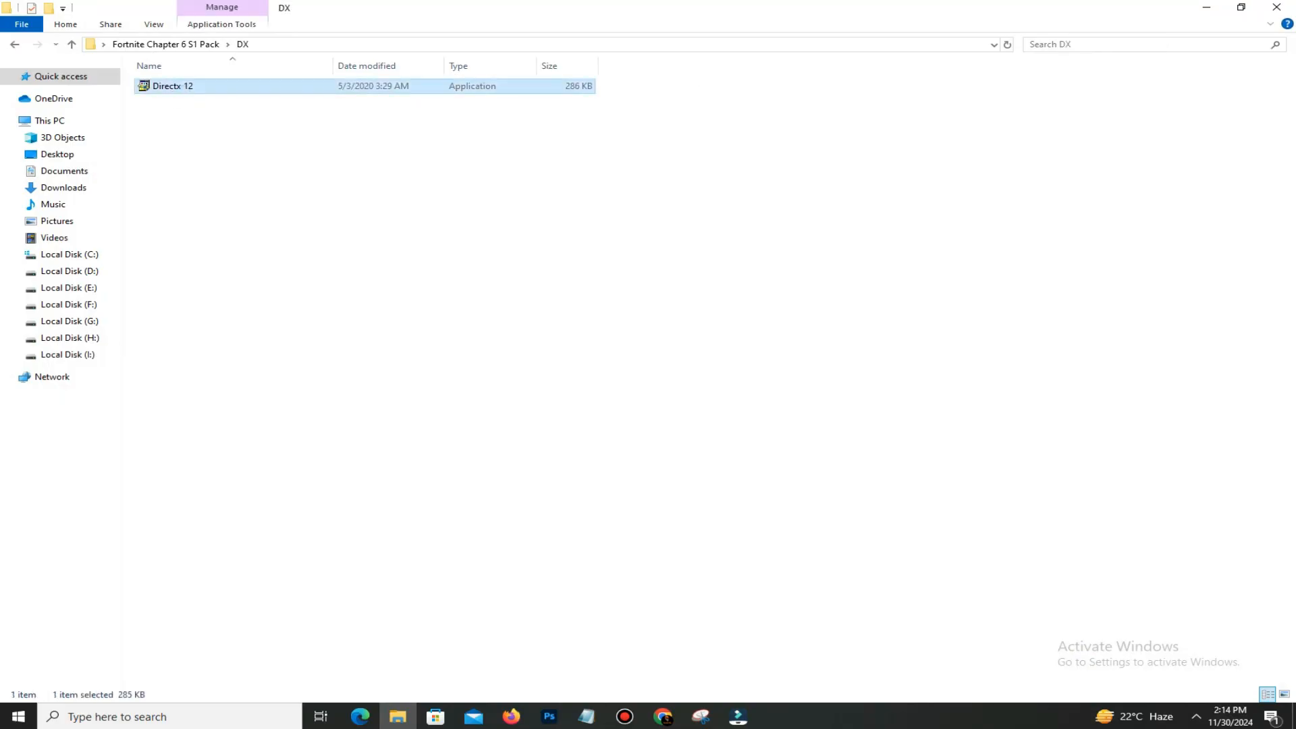
double_click(173, 86)
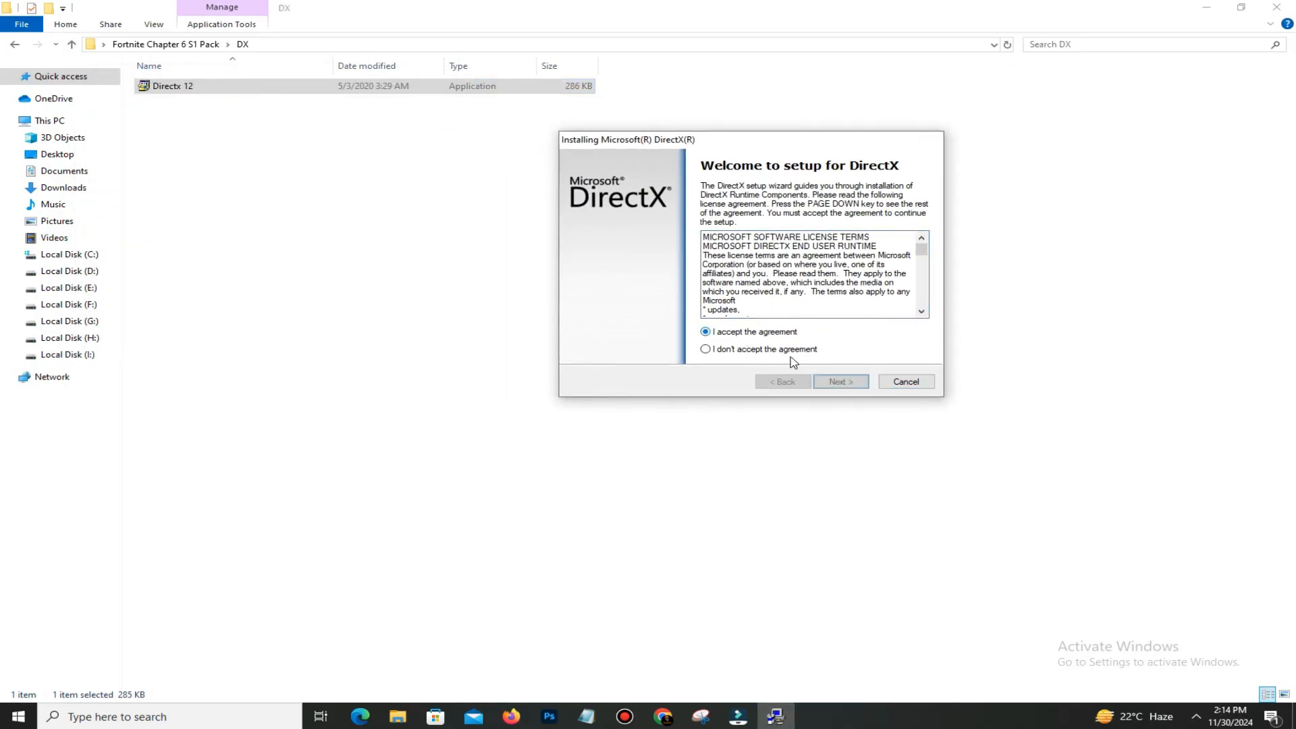
click(840, 380)
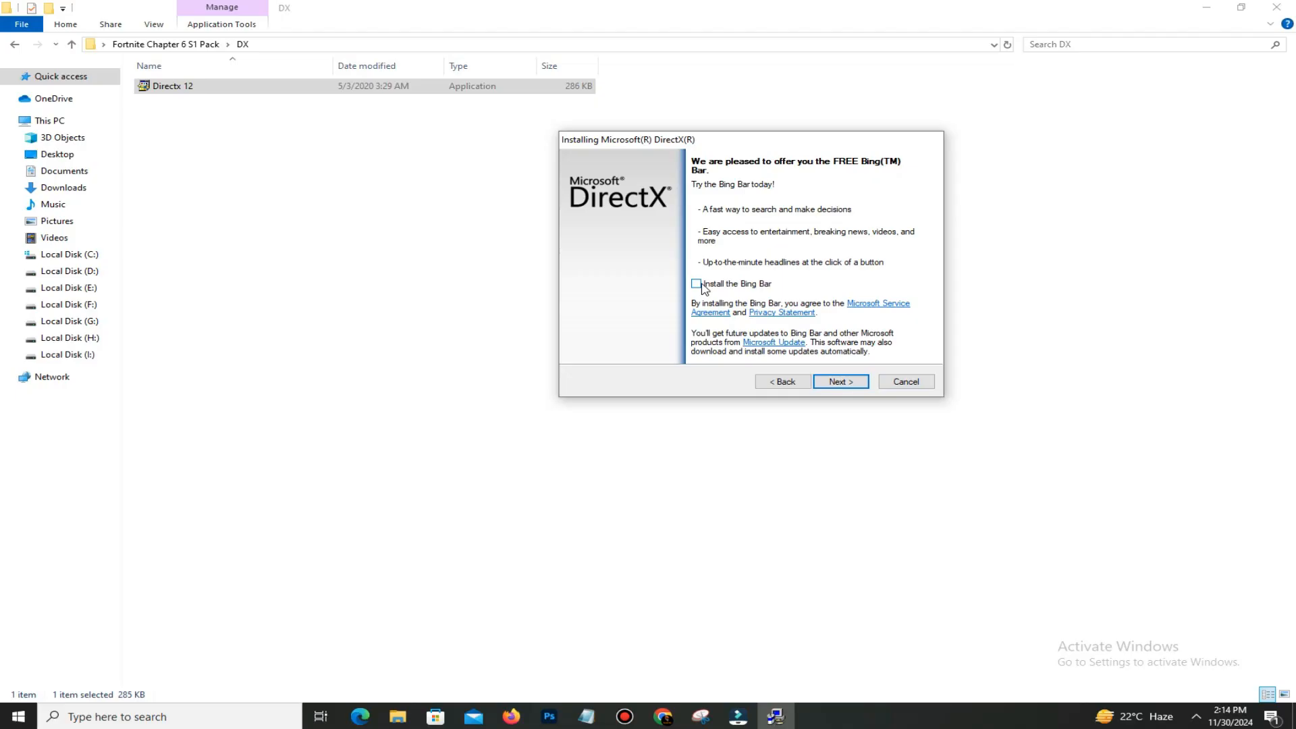
click(840, 380)
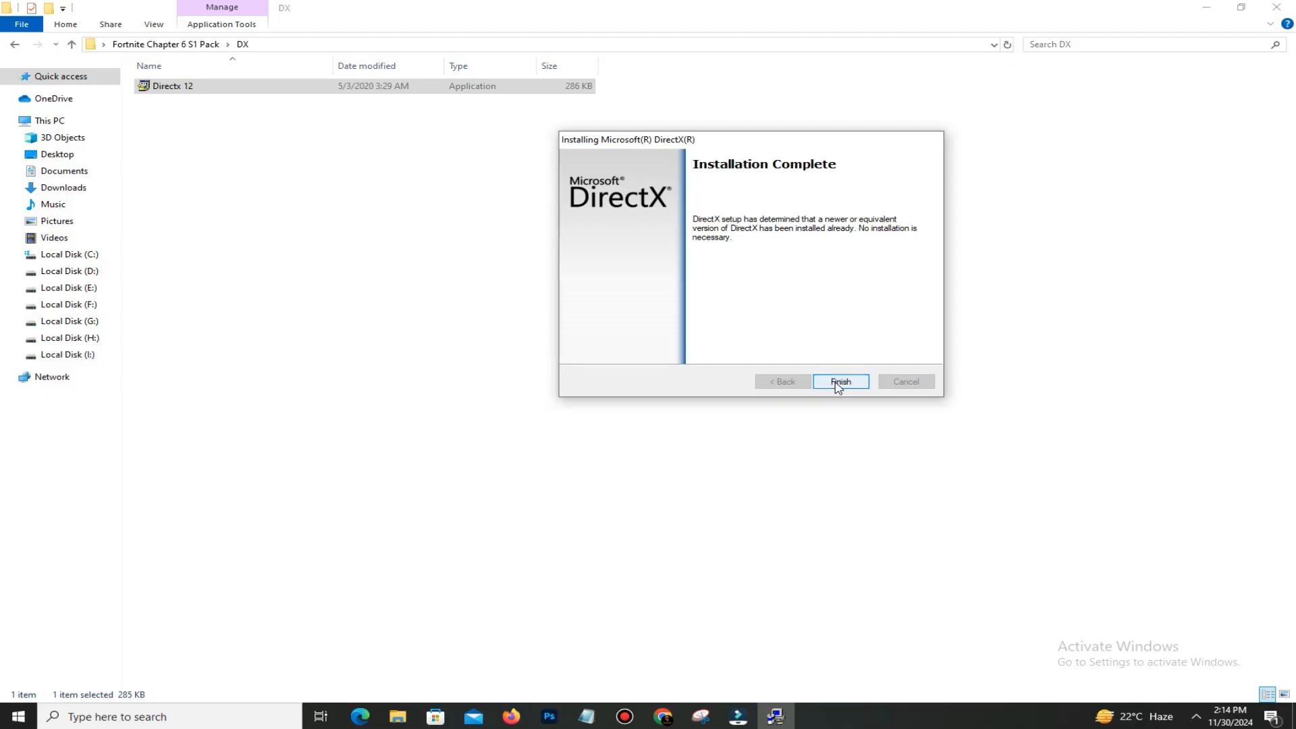
click(840, 380)
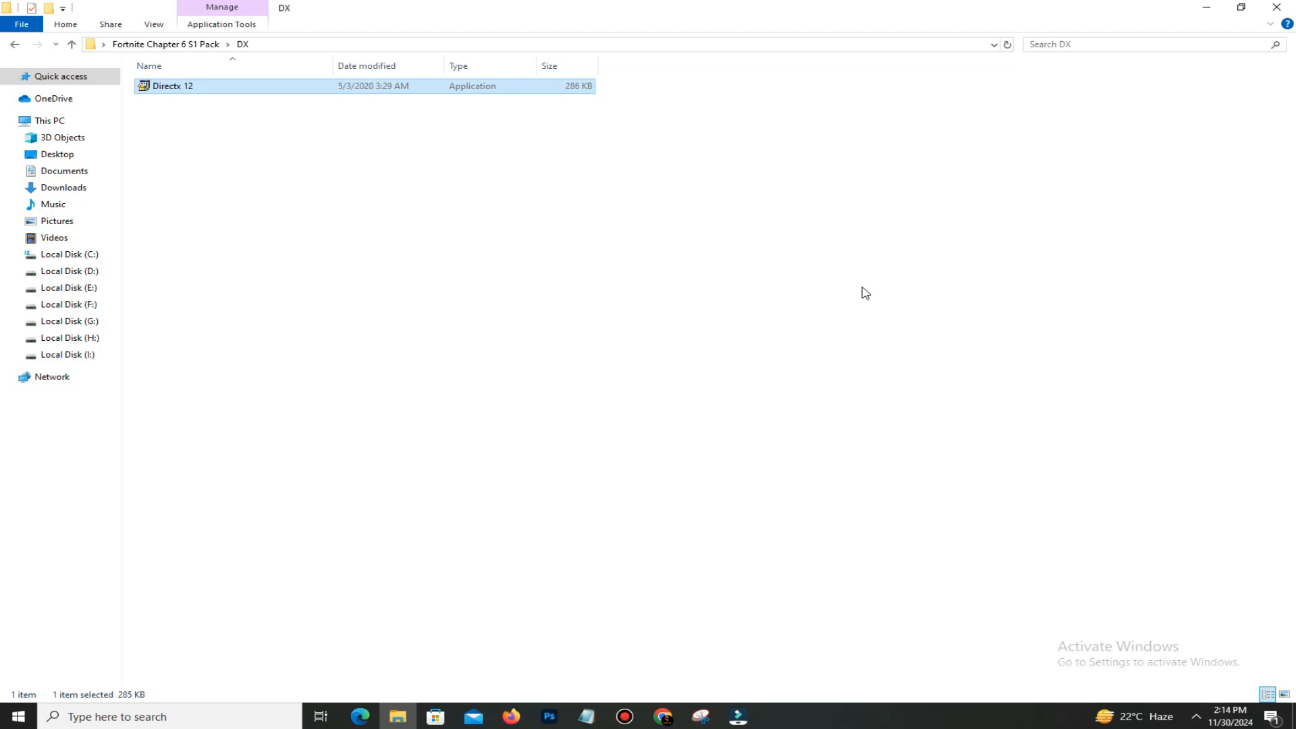
mouse_move(732, 272)
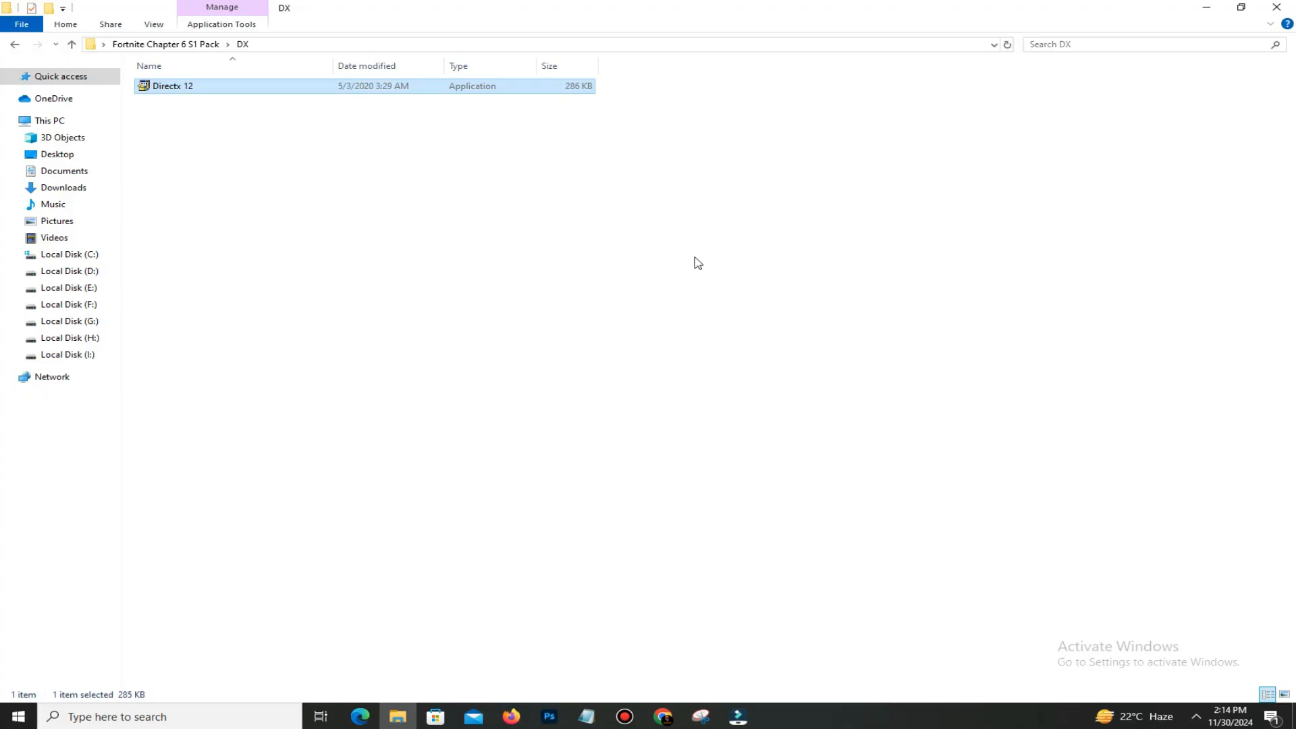
mouse_move(714, 259)
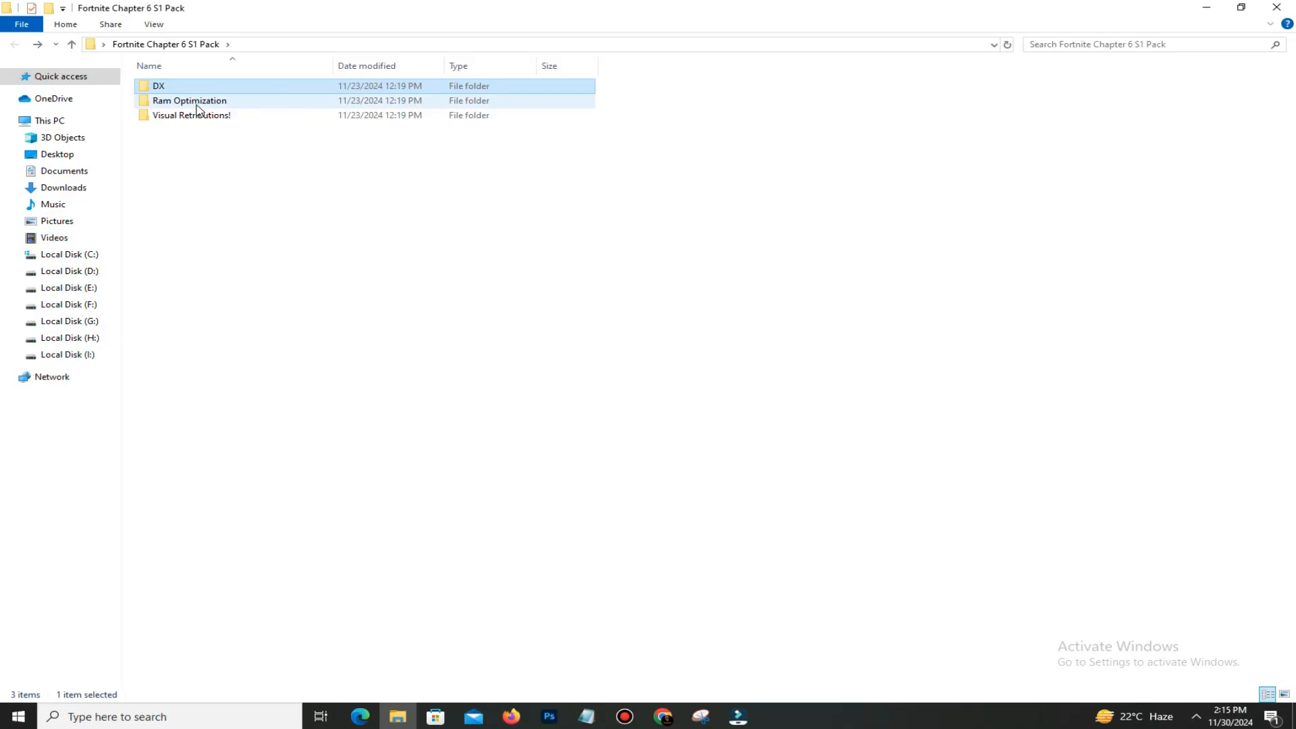
Step: Merge the RAM Management + Overall System Speed .reg file from Ram Optimization
double_click(189, 100)
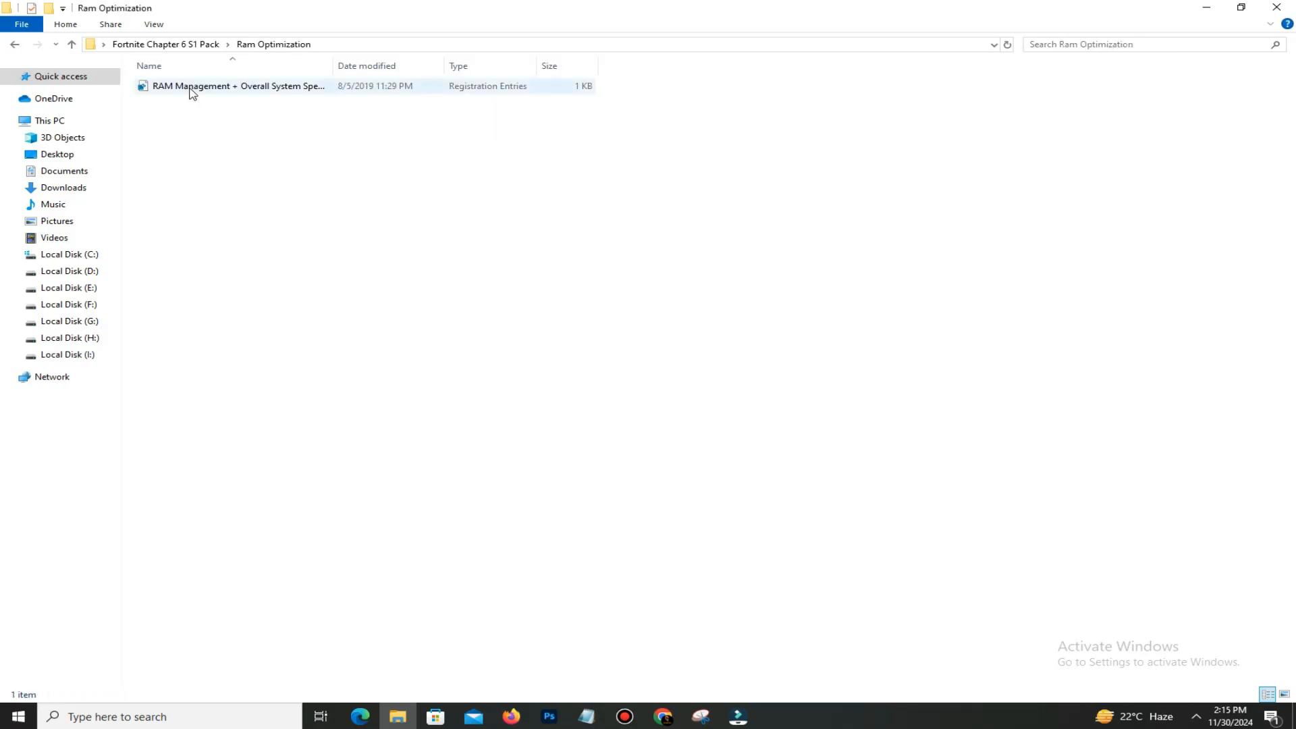
double_click(237, 86)
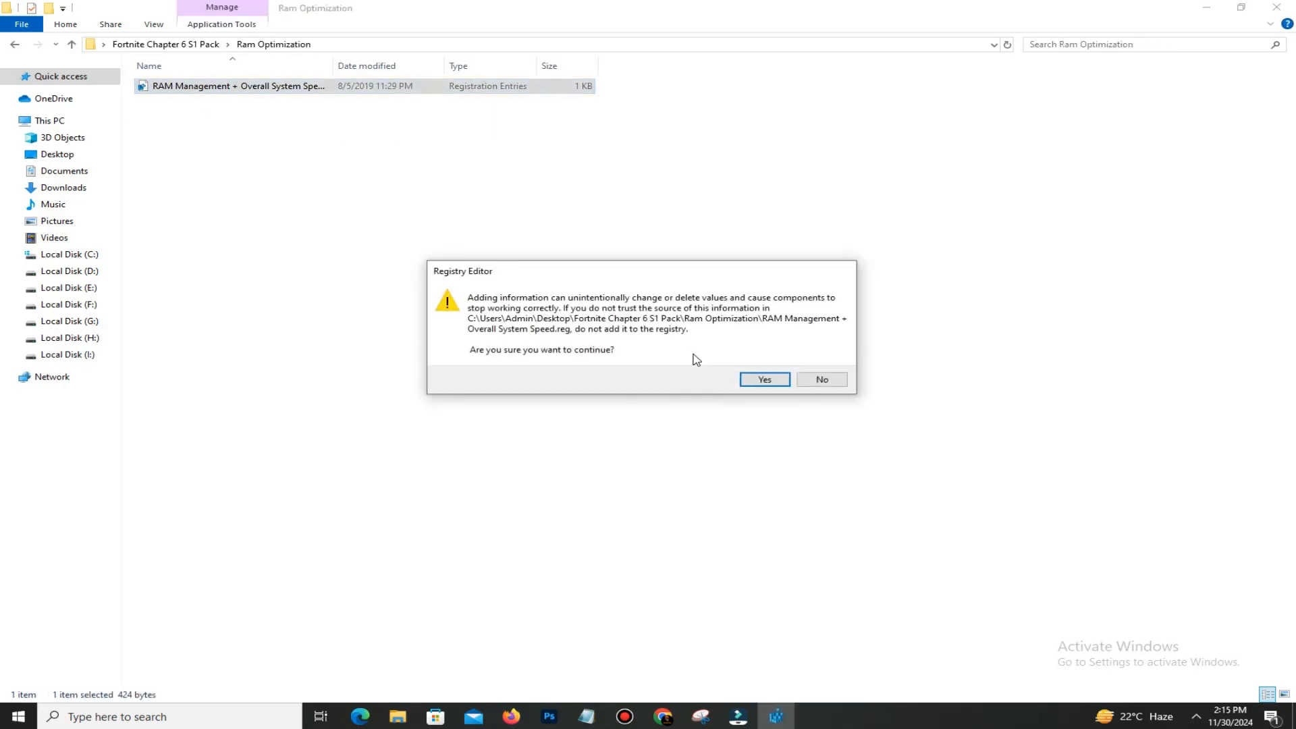
click(763, 379)
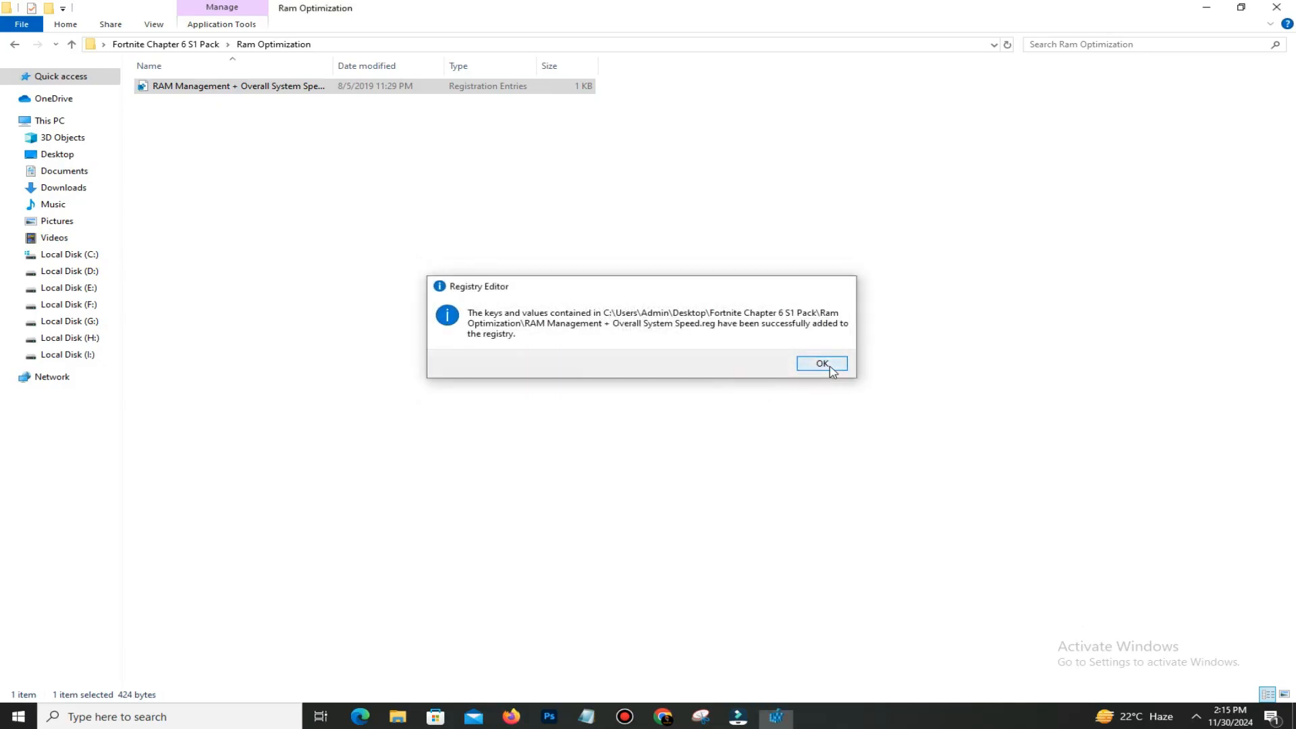
click(821, 364)
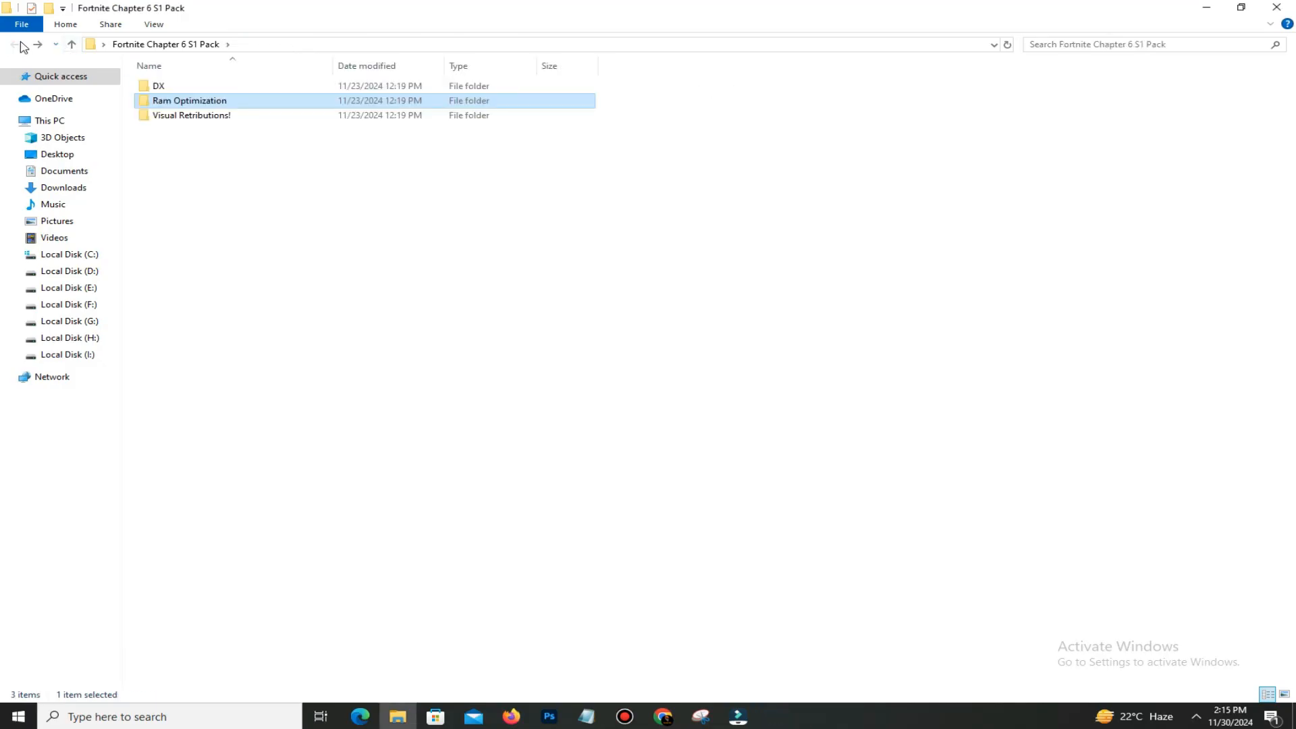
mouse_move(192, 115)
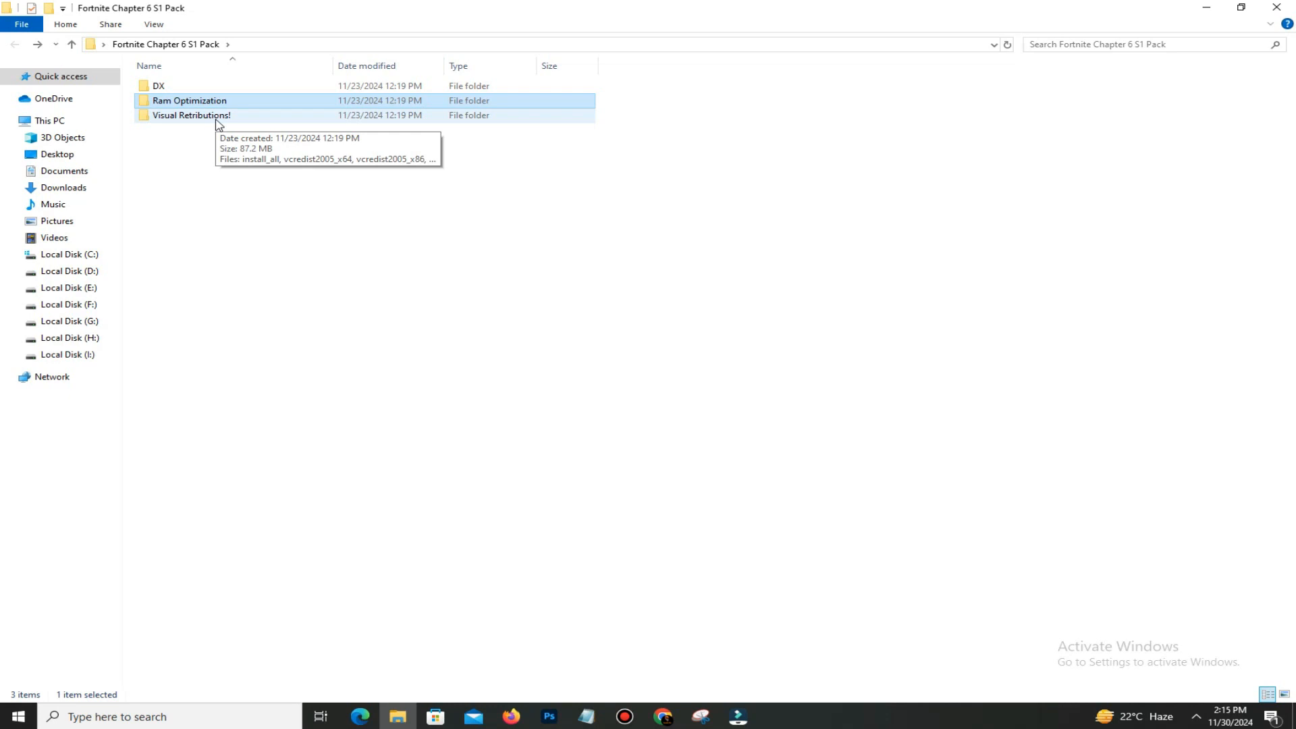
Step: Run install_all in the Visual Retributions! folder to install the Visual C++ redistributables
double_click(191, 114)
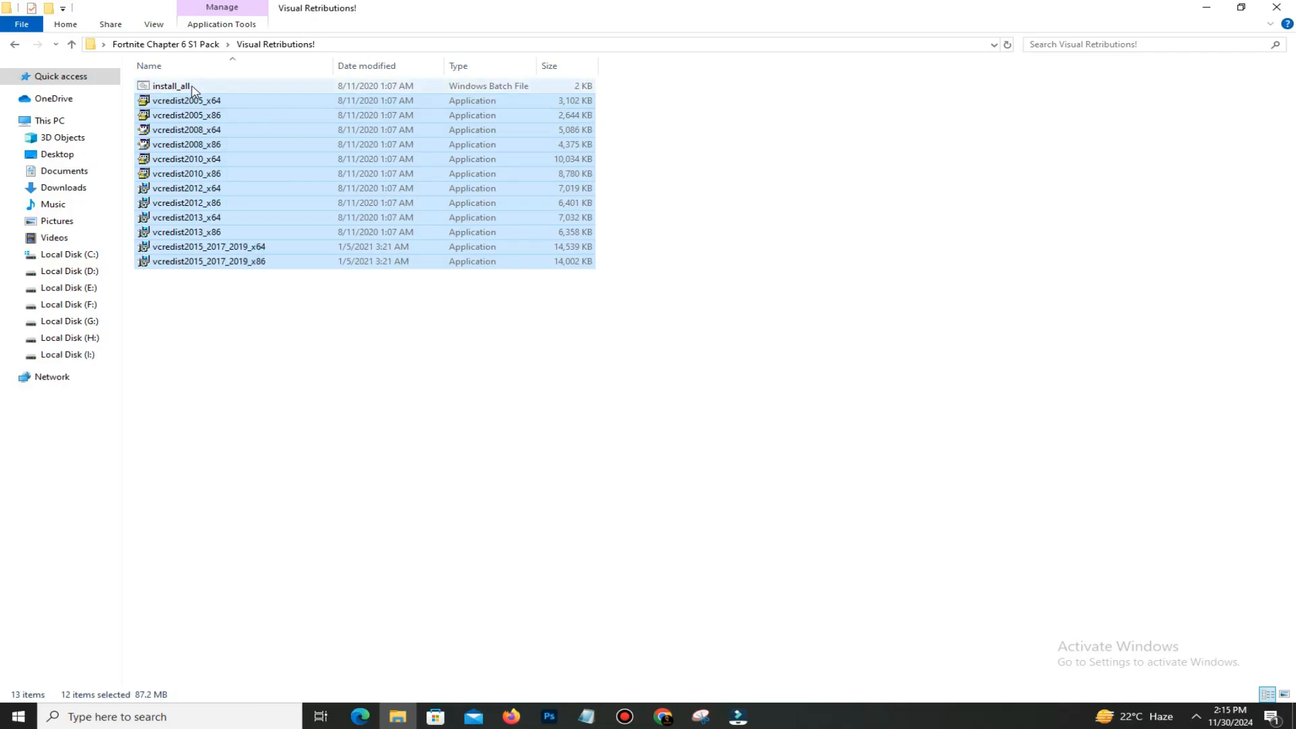
double_click(169, 85)
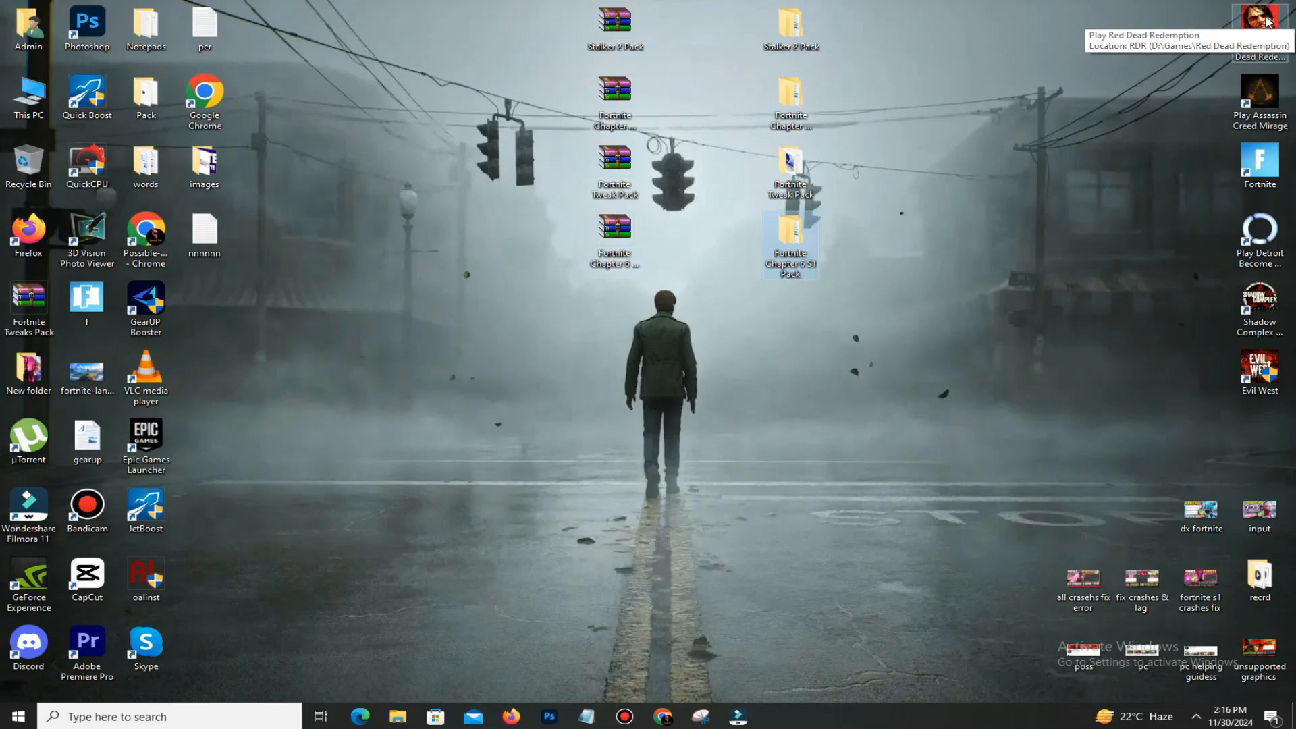
mouse_move(413, 379)
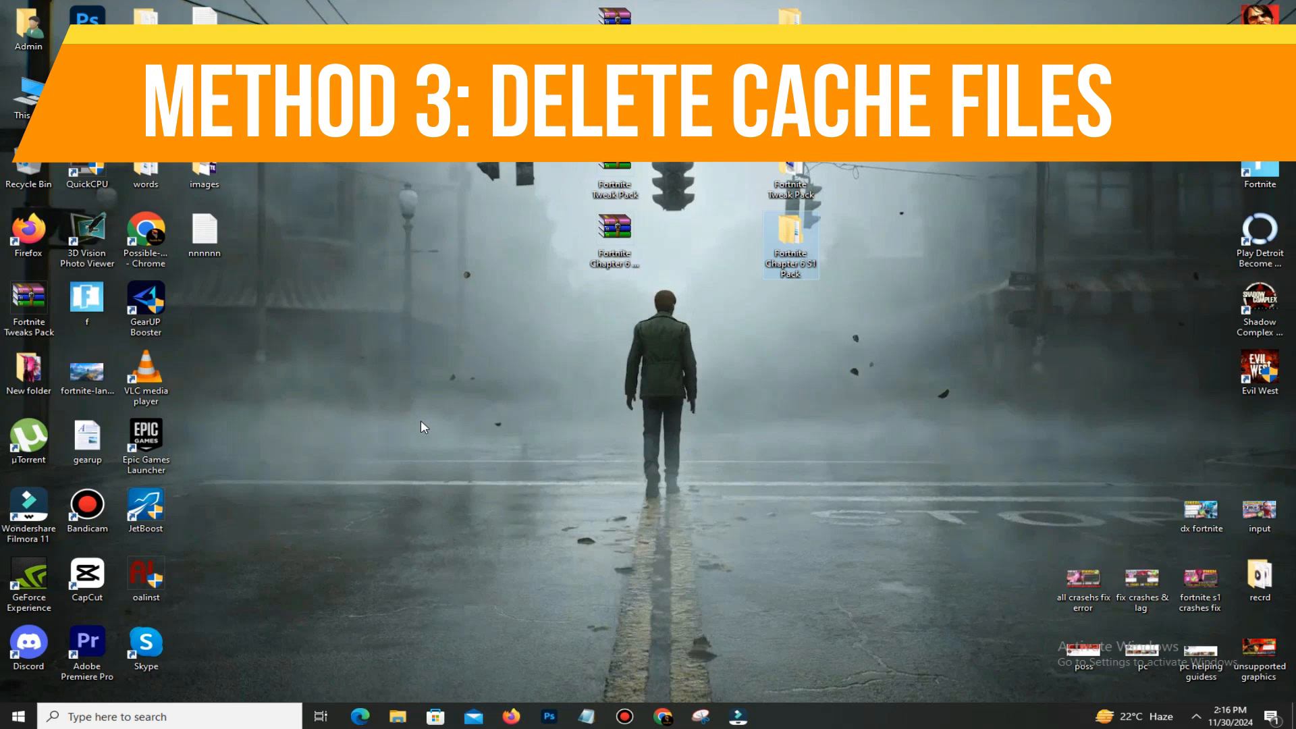
Step: Open the Windows Prefetch folder through Run and clear its cache files
key(Win+r)
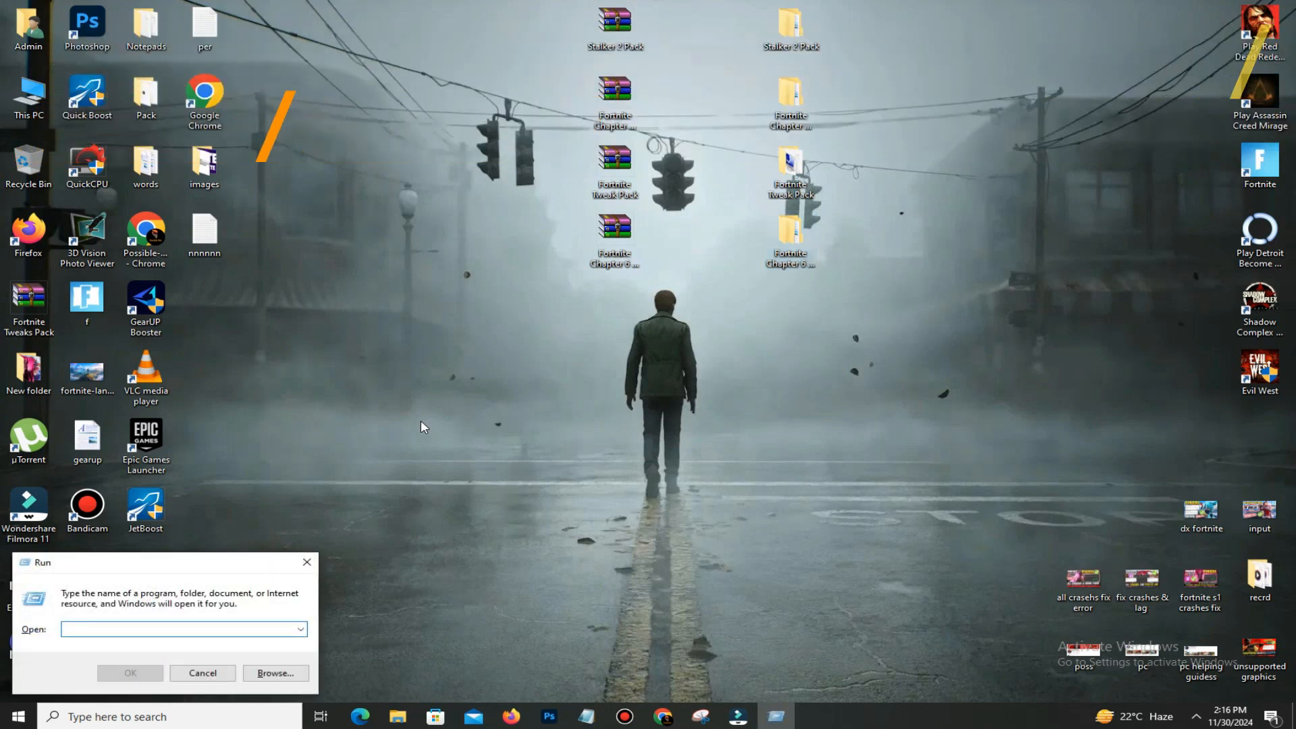
text(prefetch)
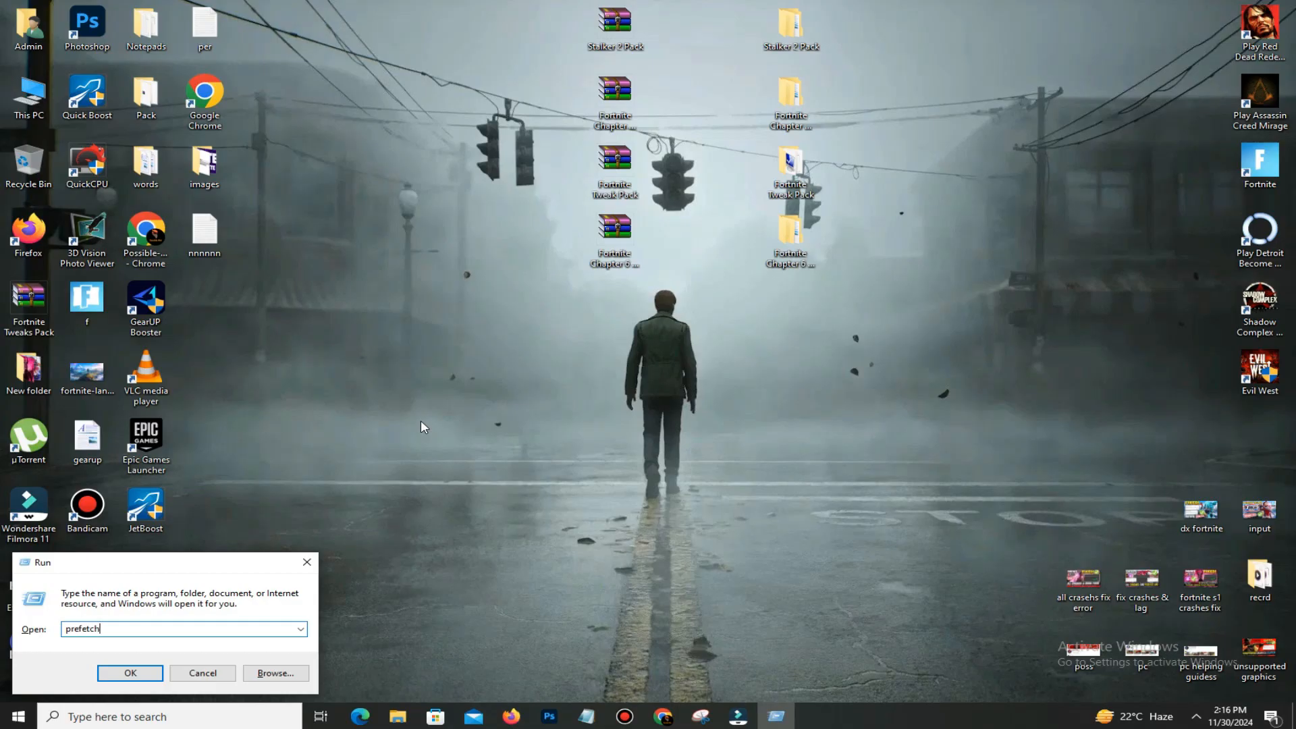
click(130, 673)
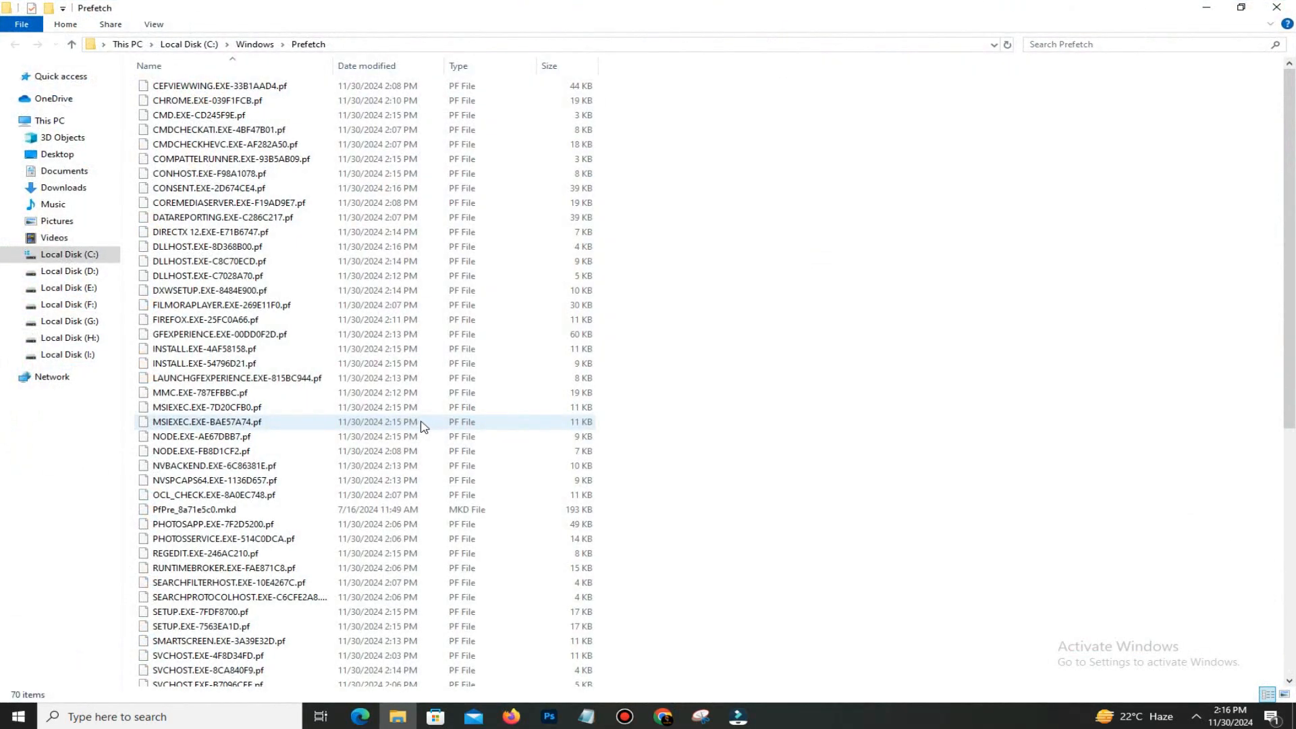
key(ctrl+a)
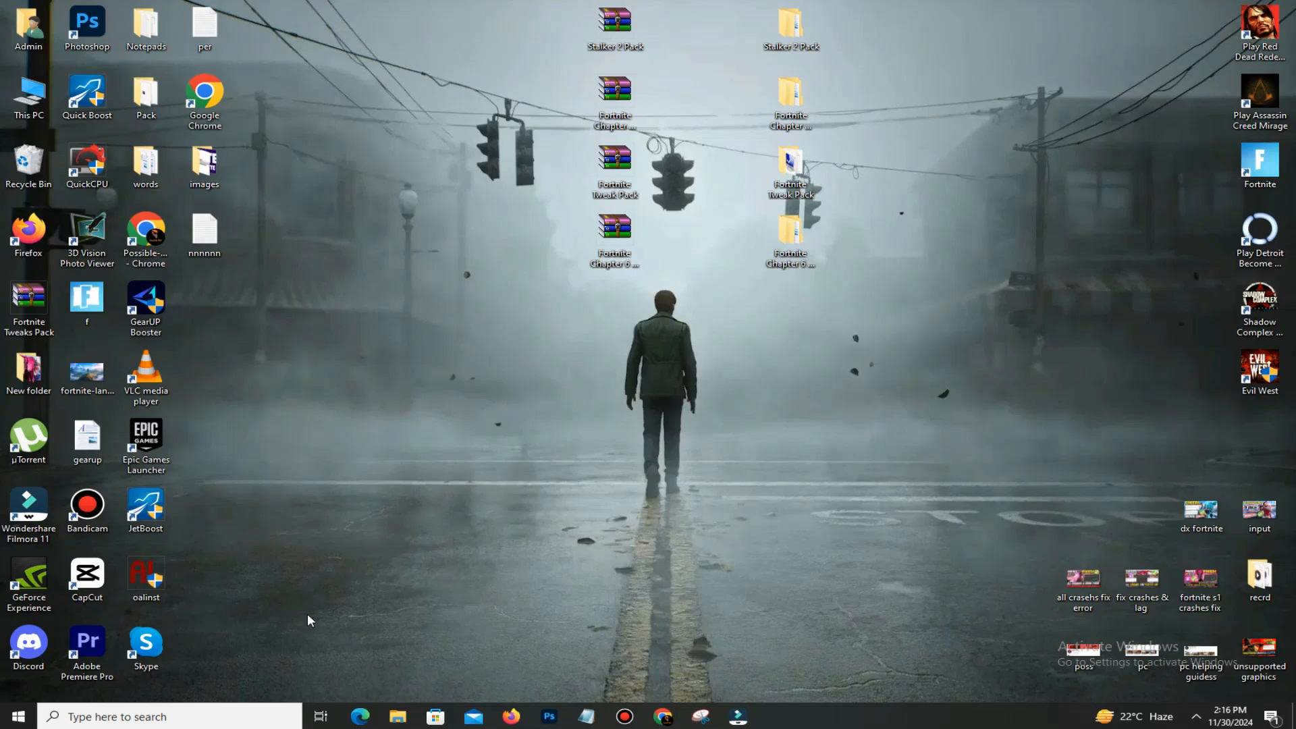
mouse_move(461, 526)
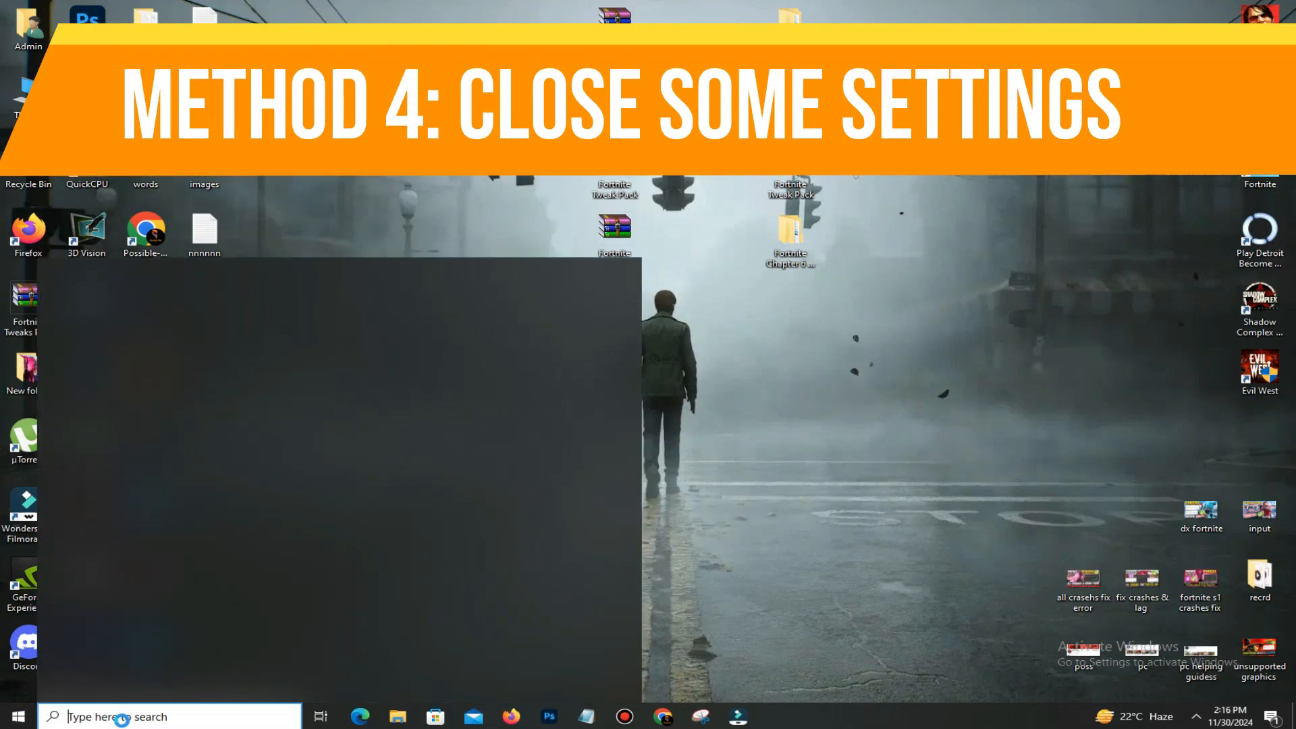
Step: Open Settings and go to the Background apps privacy page to turn it off
text(settings)
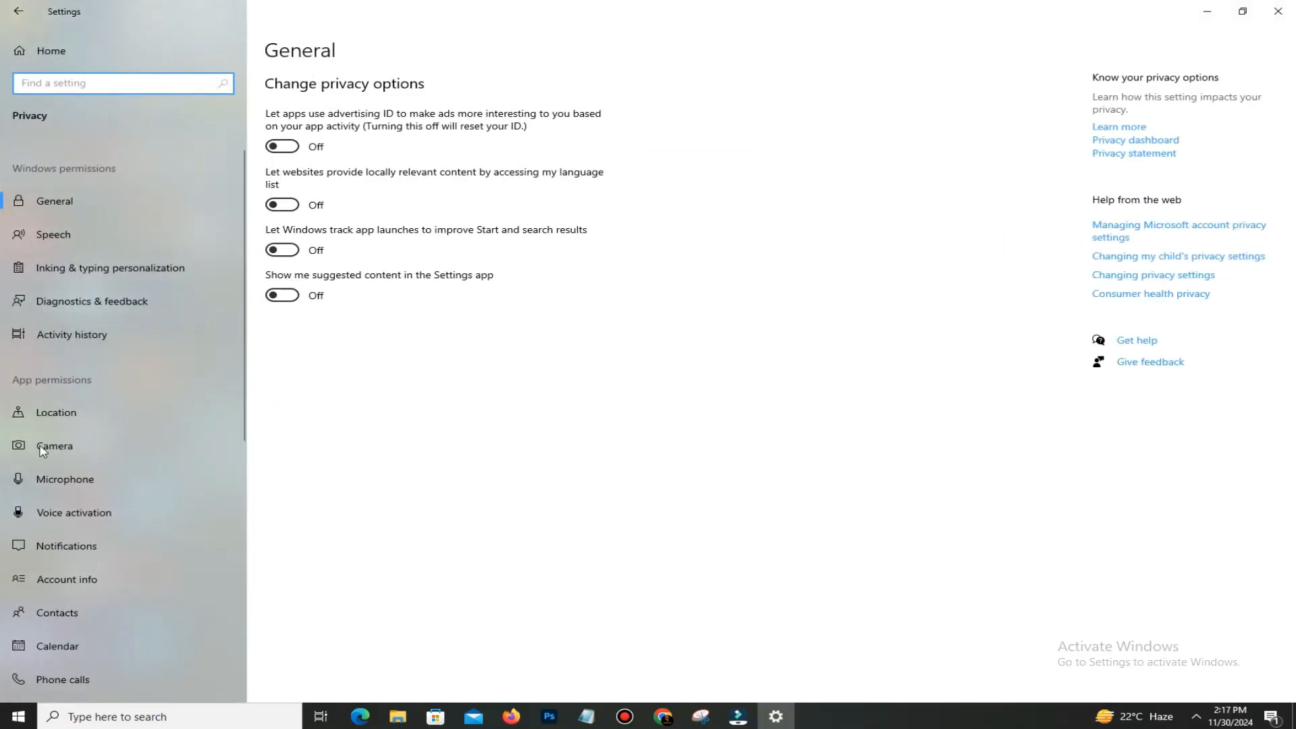
scroll(down, 3)
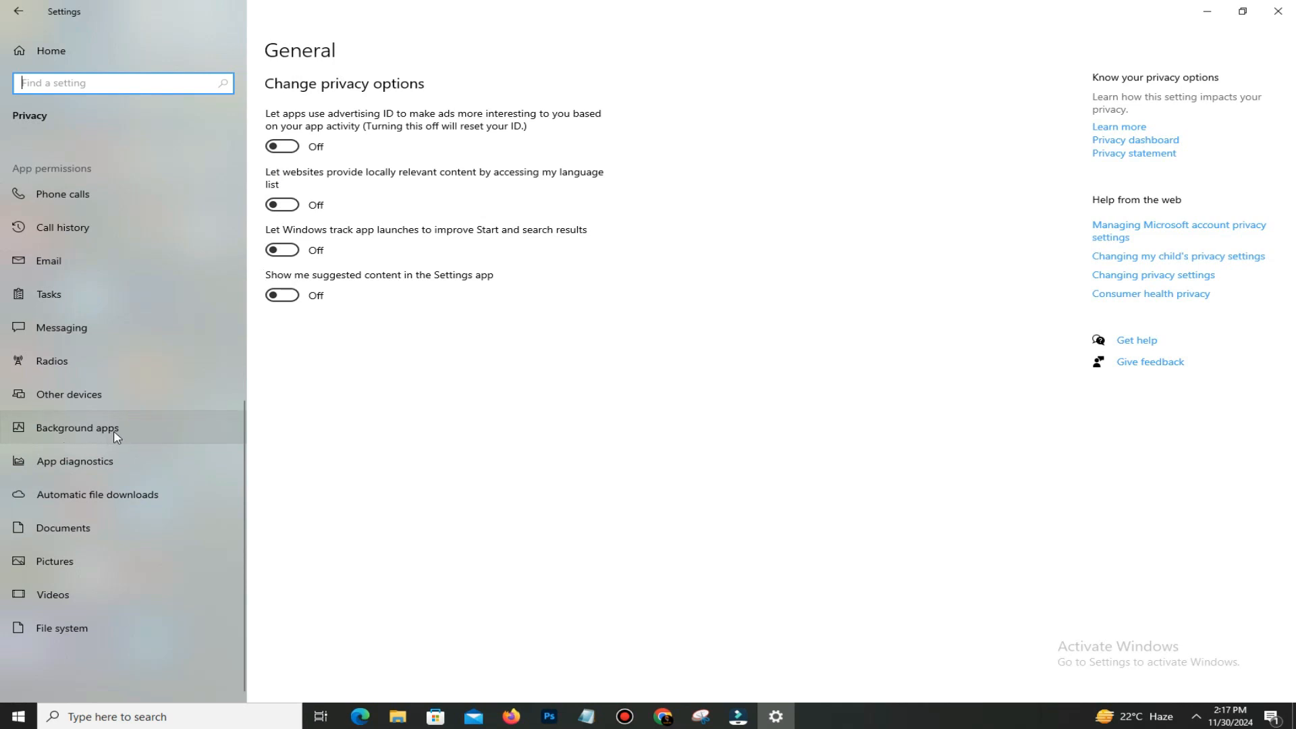
click(77, 427)
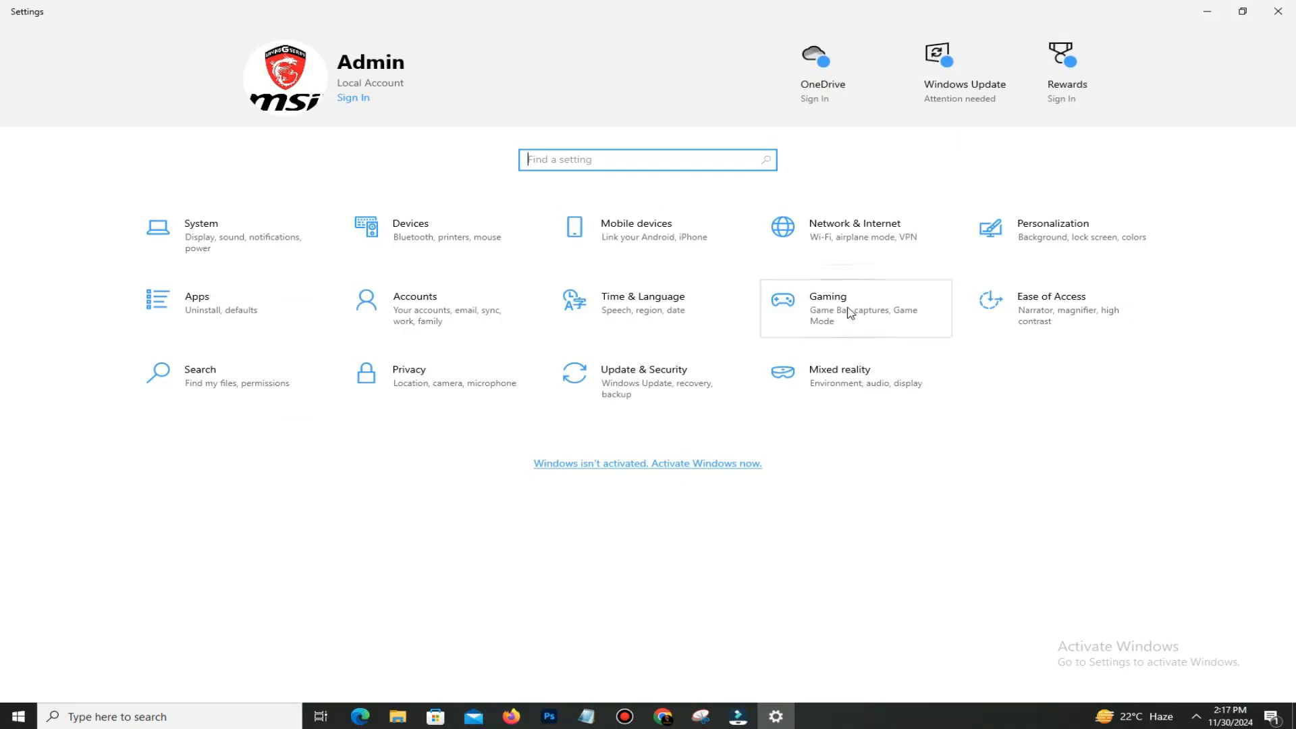
Step: Close Settings and restart the computer from the Start menu power options
click(828, 295)
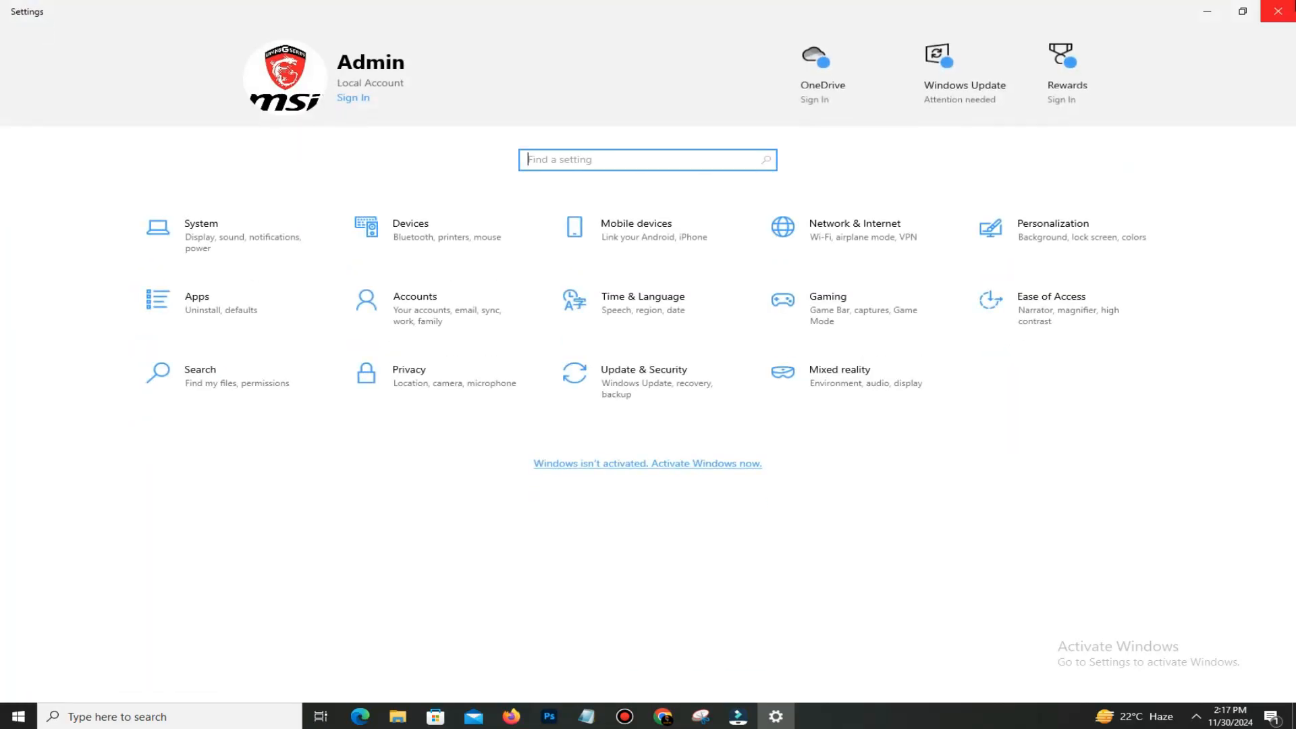
click(17, 716)
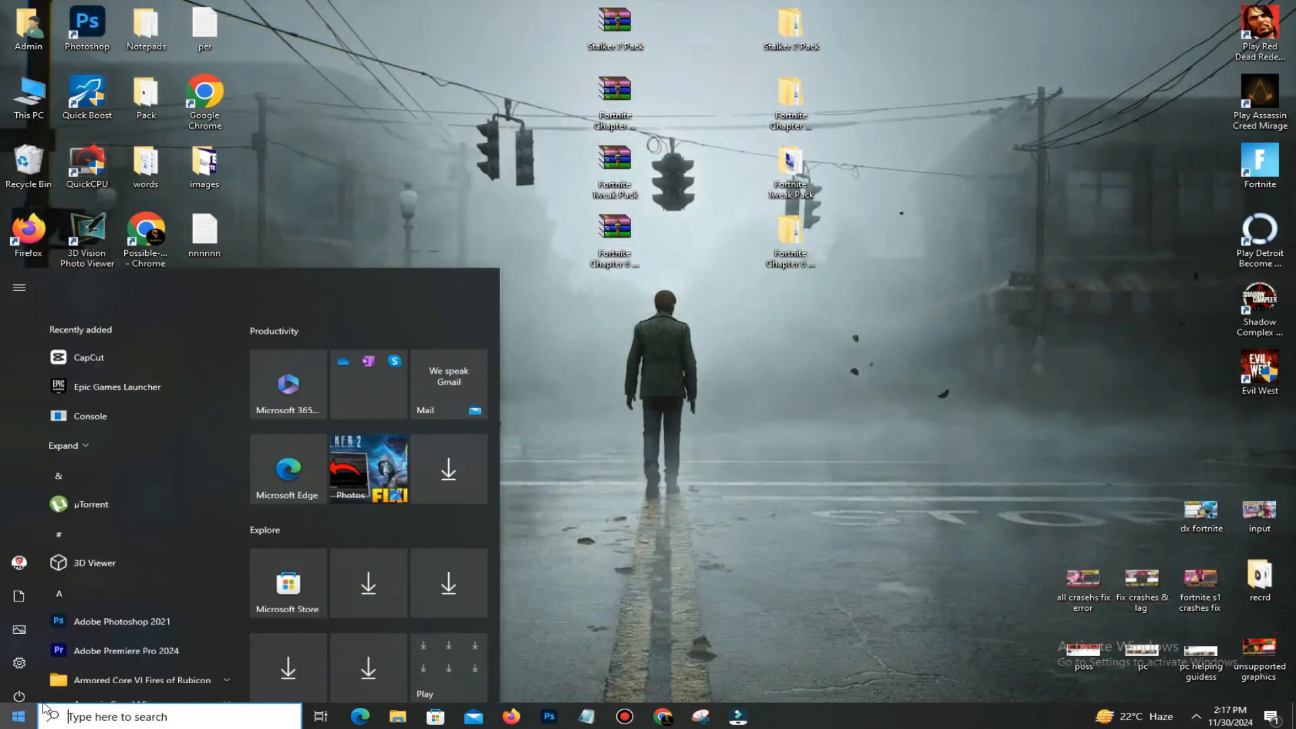
click(19, 696)
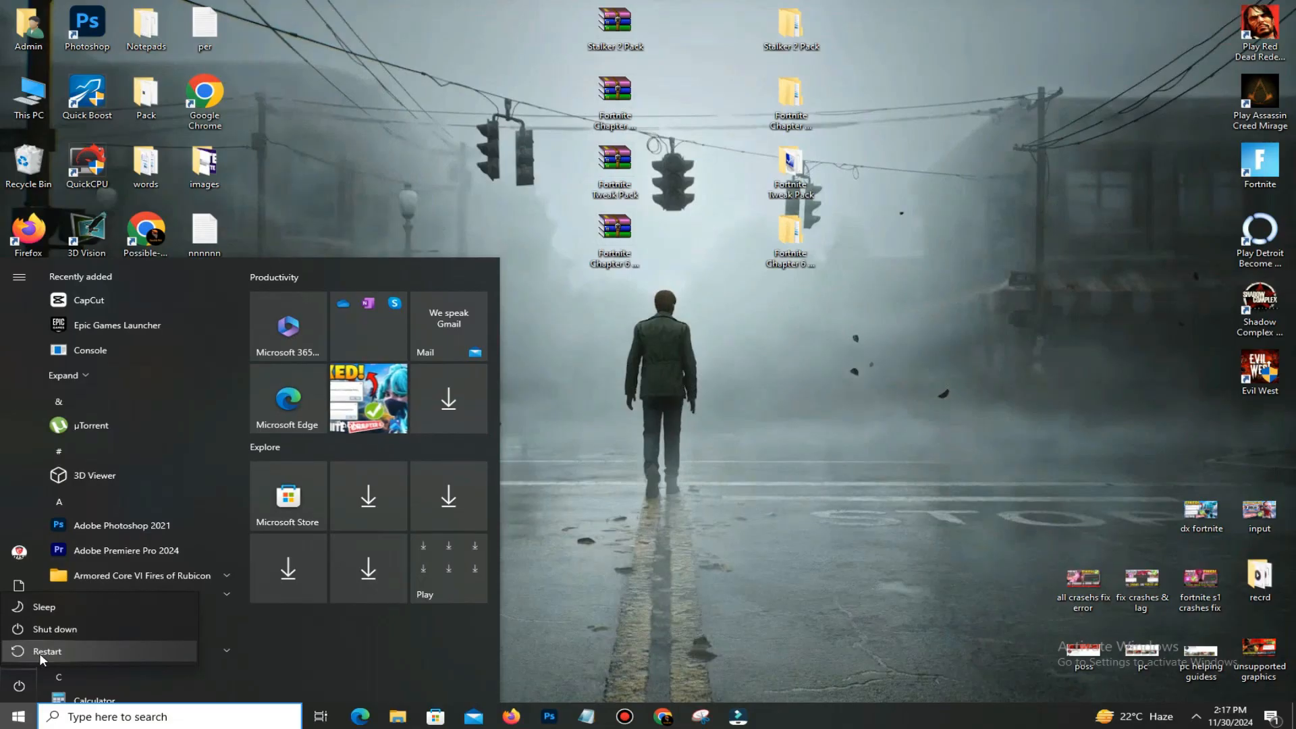
click(748, 459)
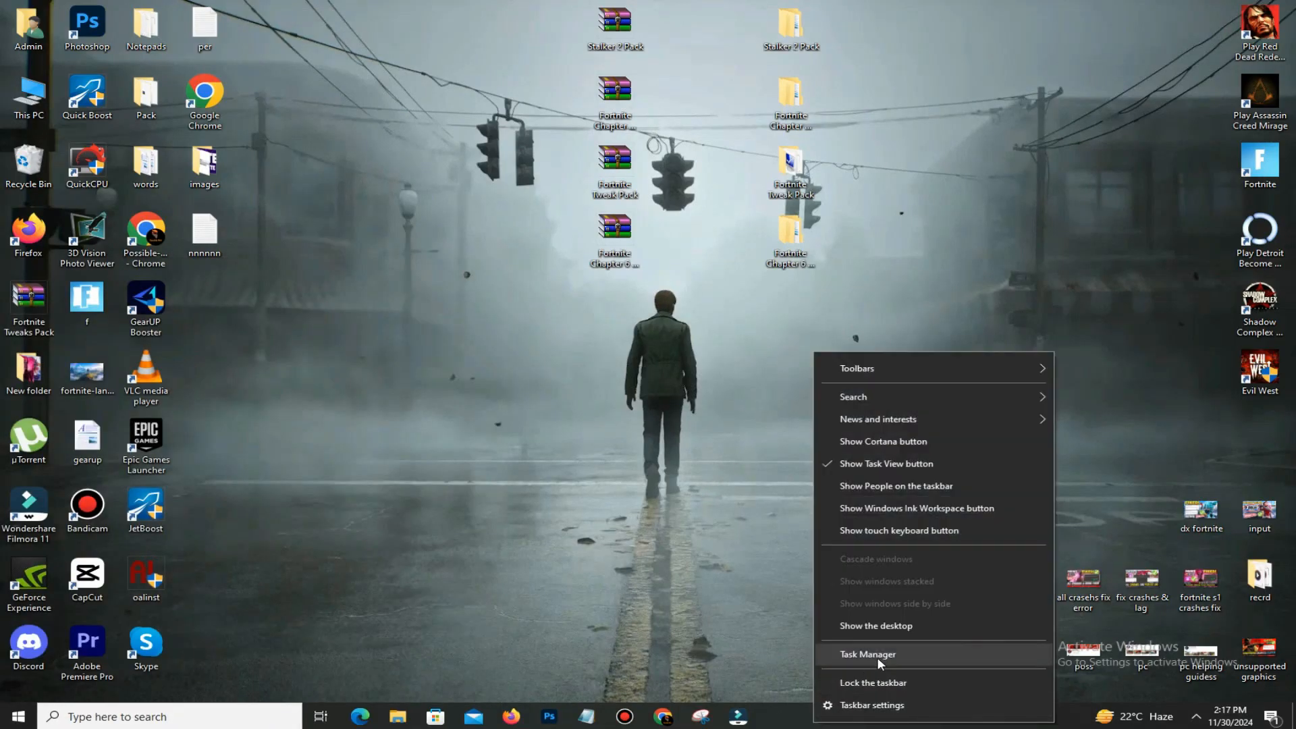
Step: Review Task Manager's processes (about 34–46% CPU, 87% memory), then close it
click(866, 654)
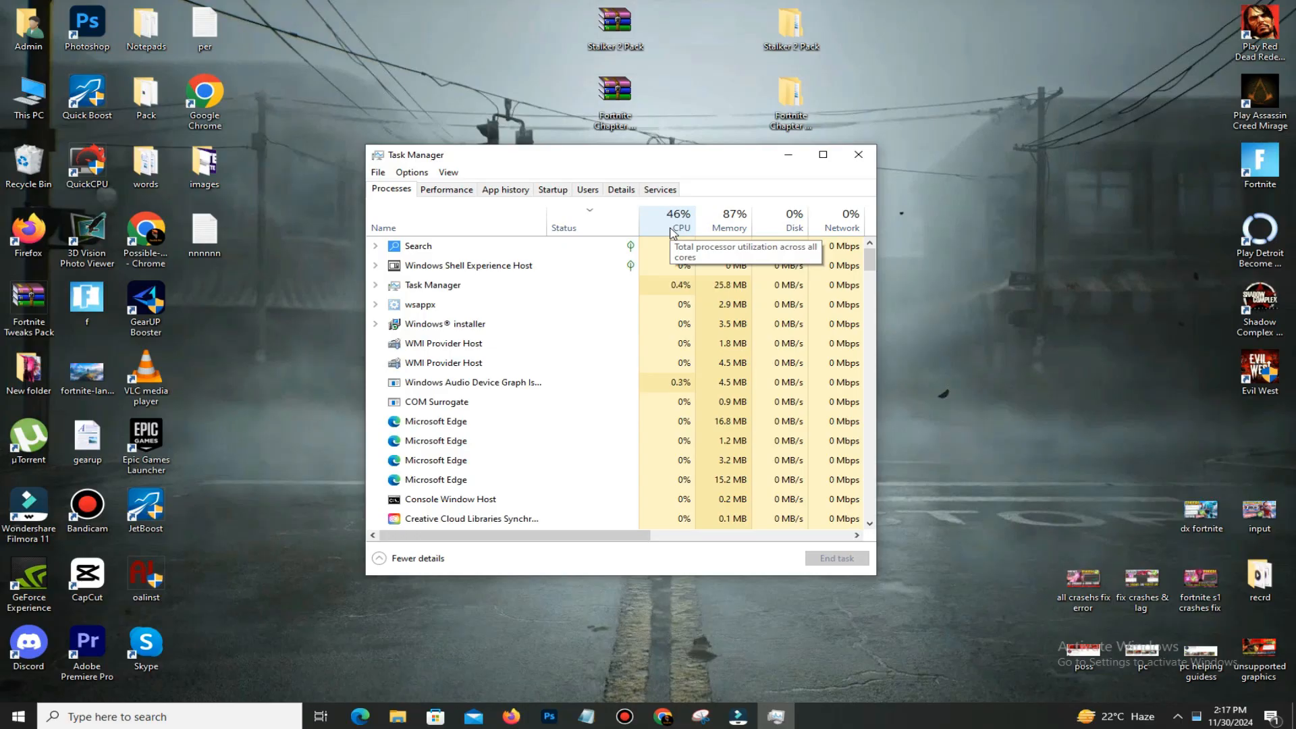
scroll(down, 3)
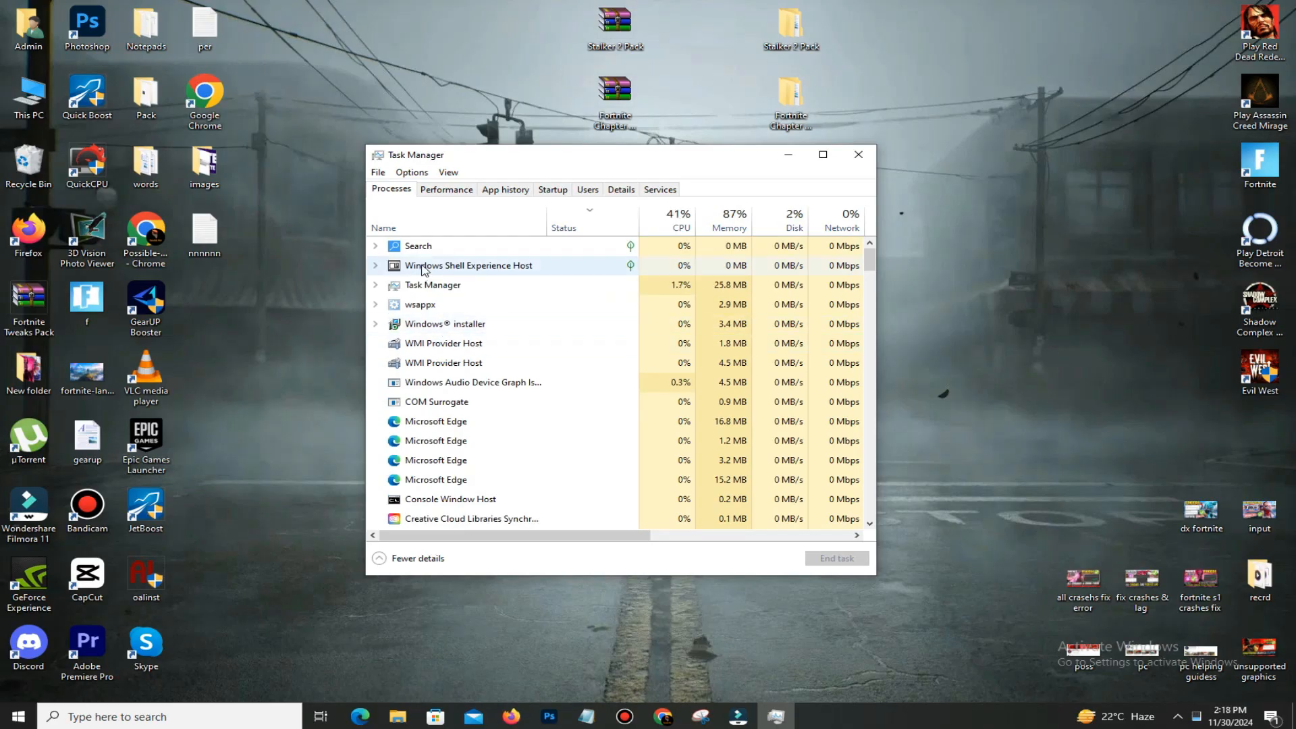
right_click(445, 324)
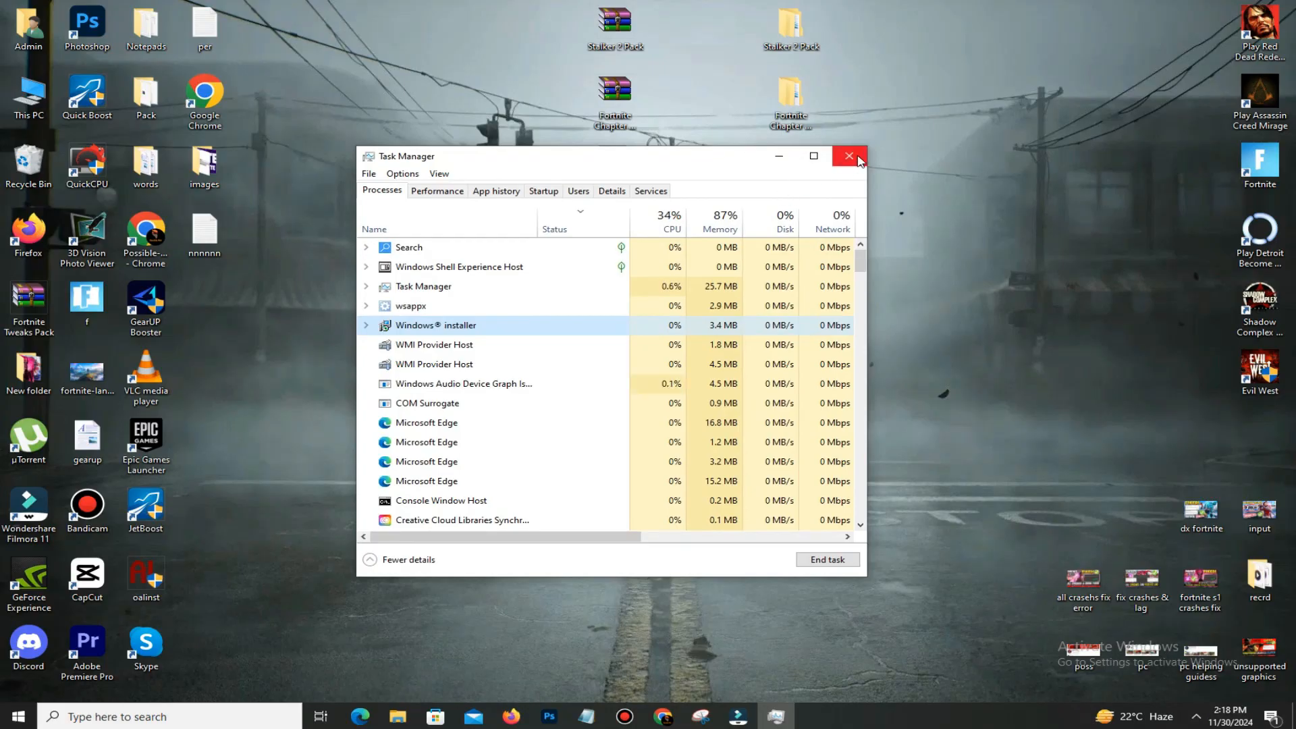
click(849, 156)
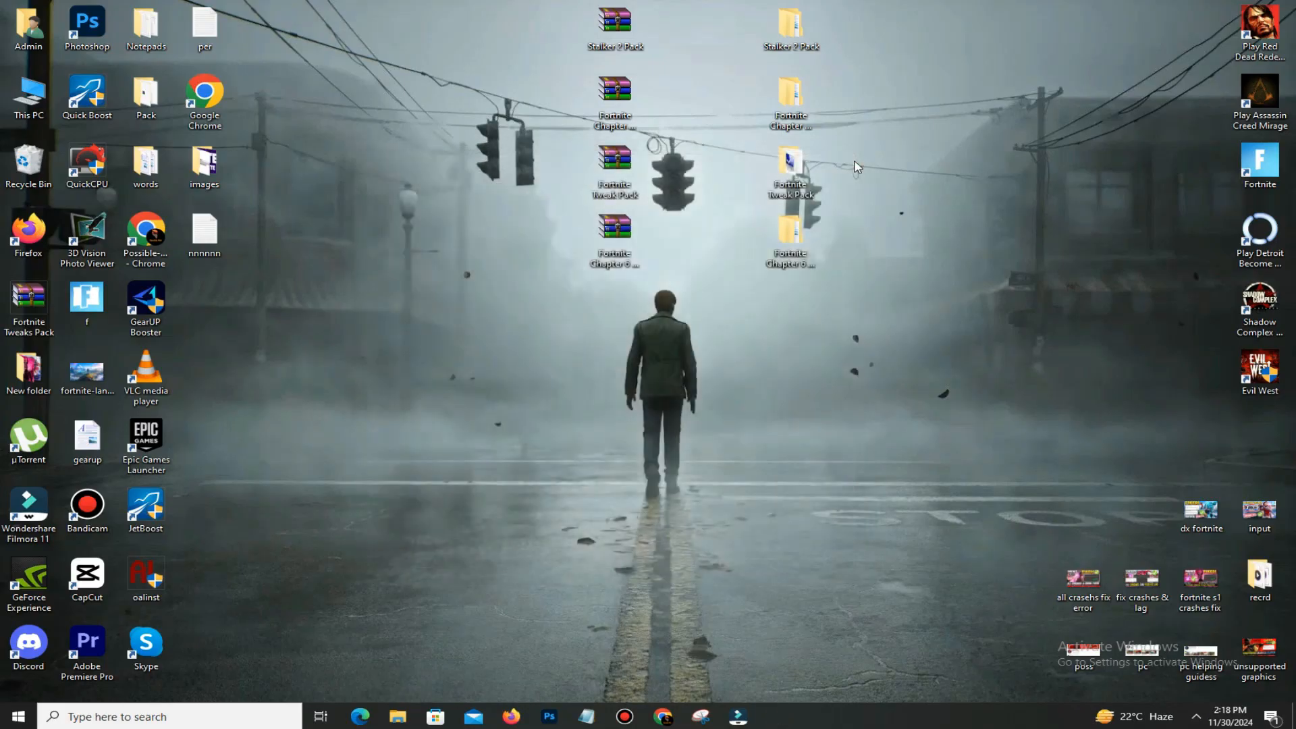